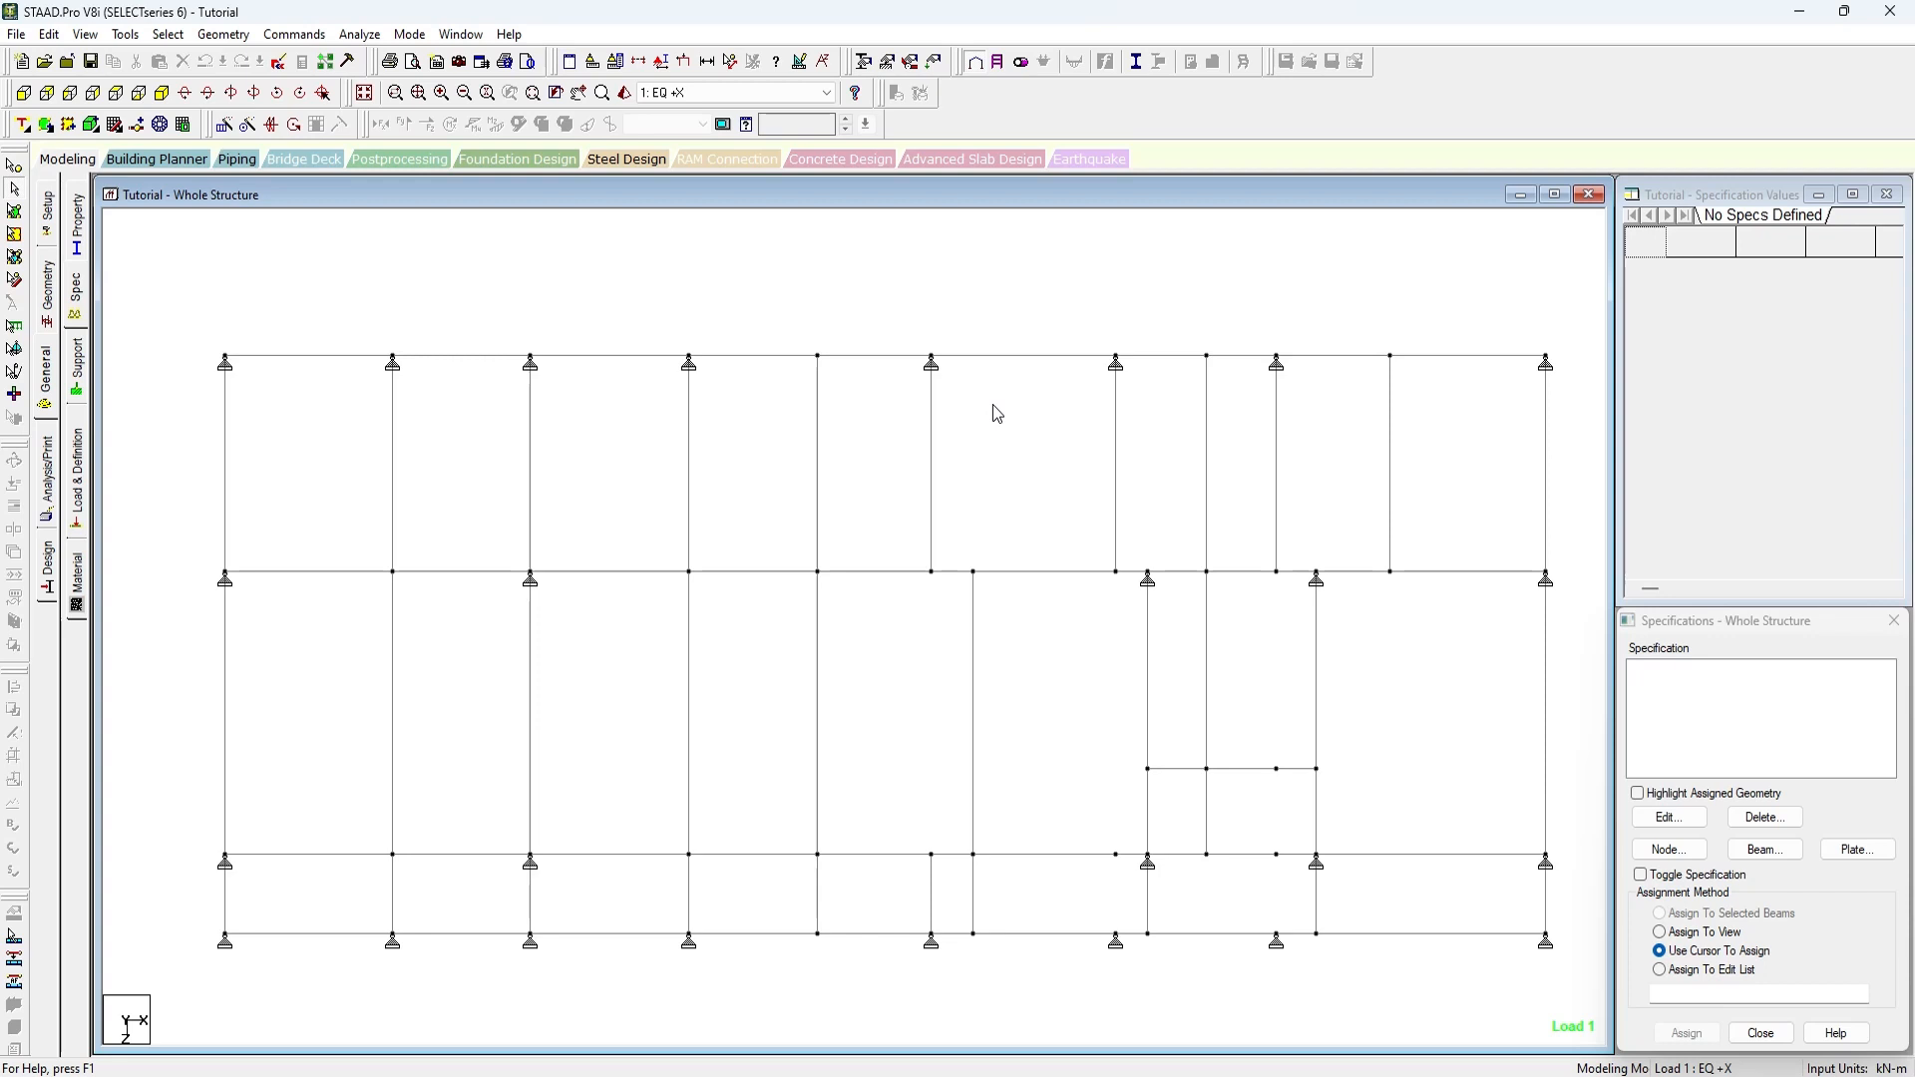
mouse_move(909, 373)
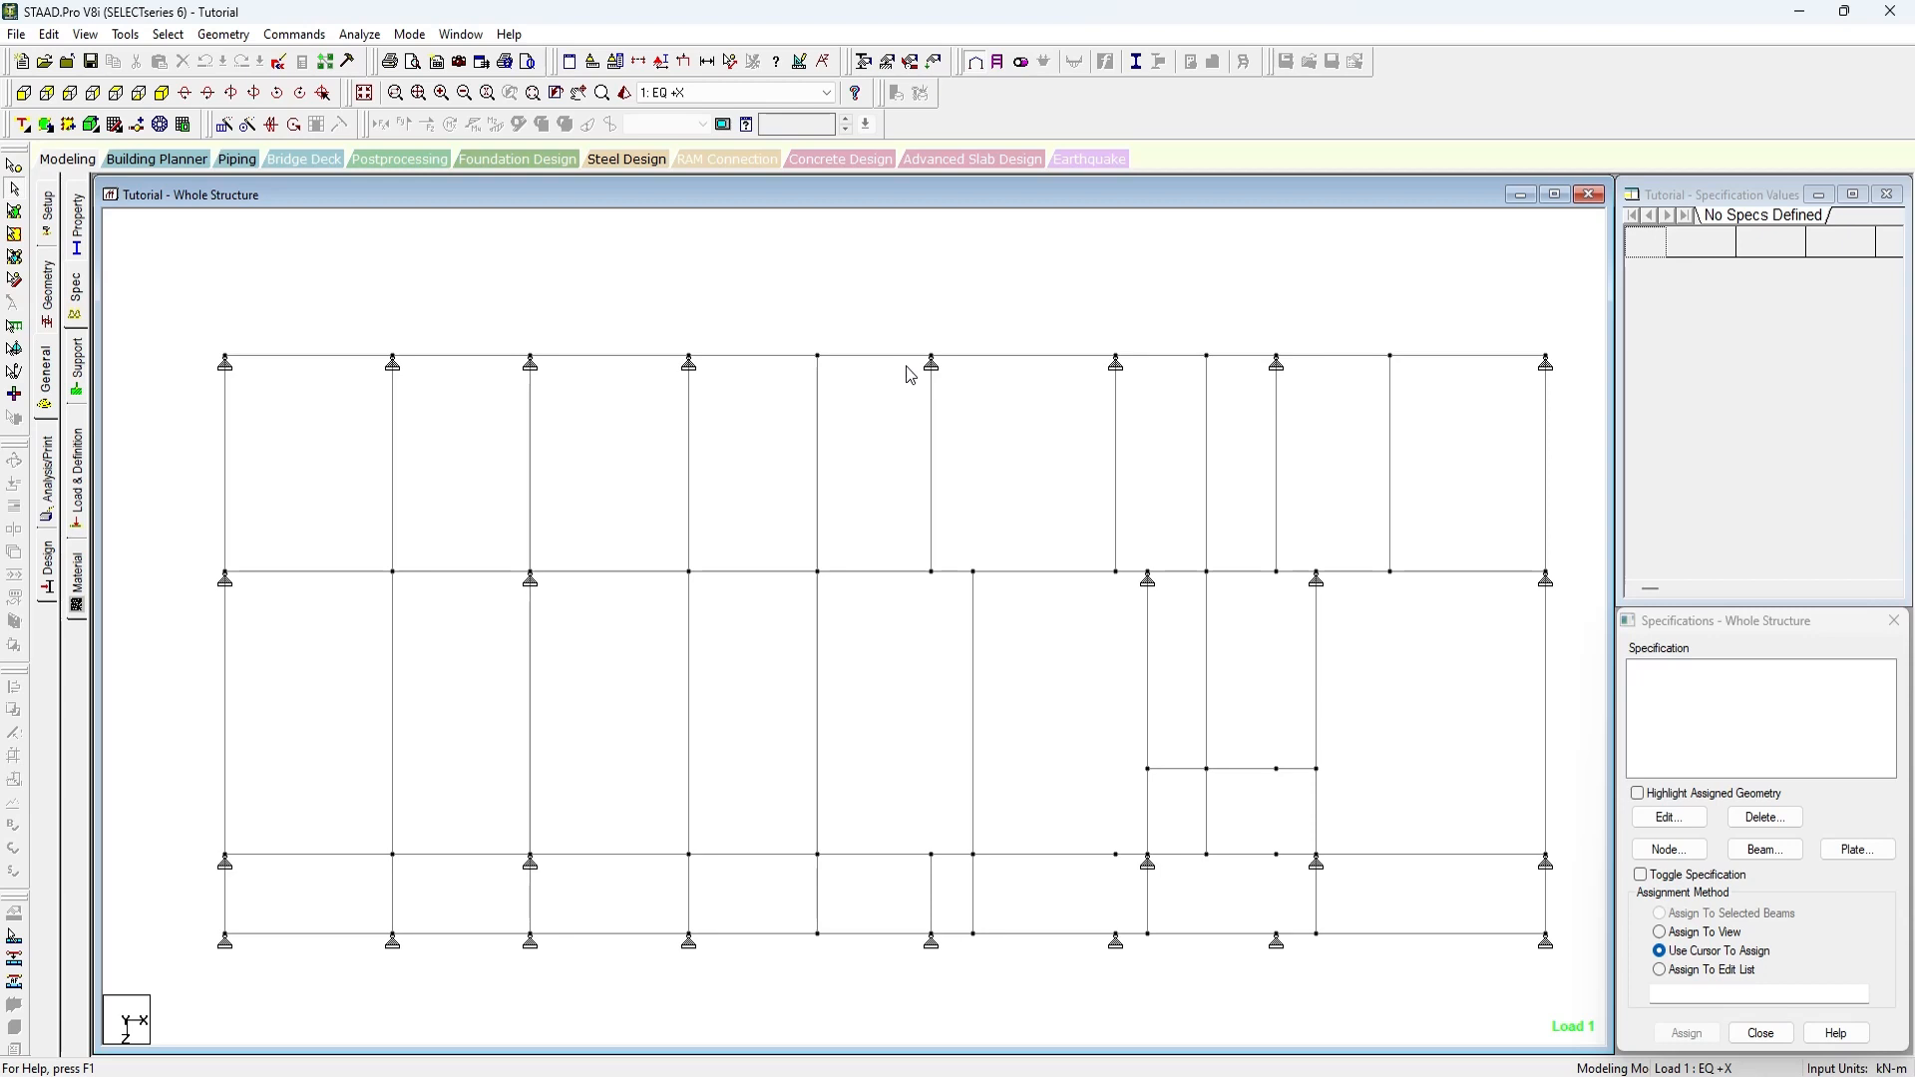
Add a START MY MZ release and an END MY MZ release in the Beam specification dialog.
left_click(932, 464)
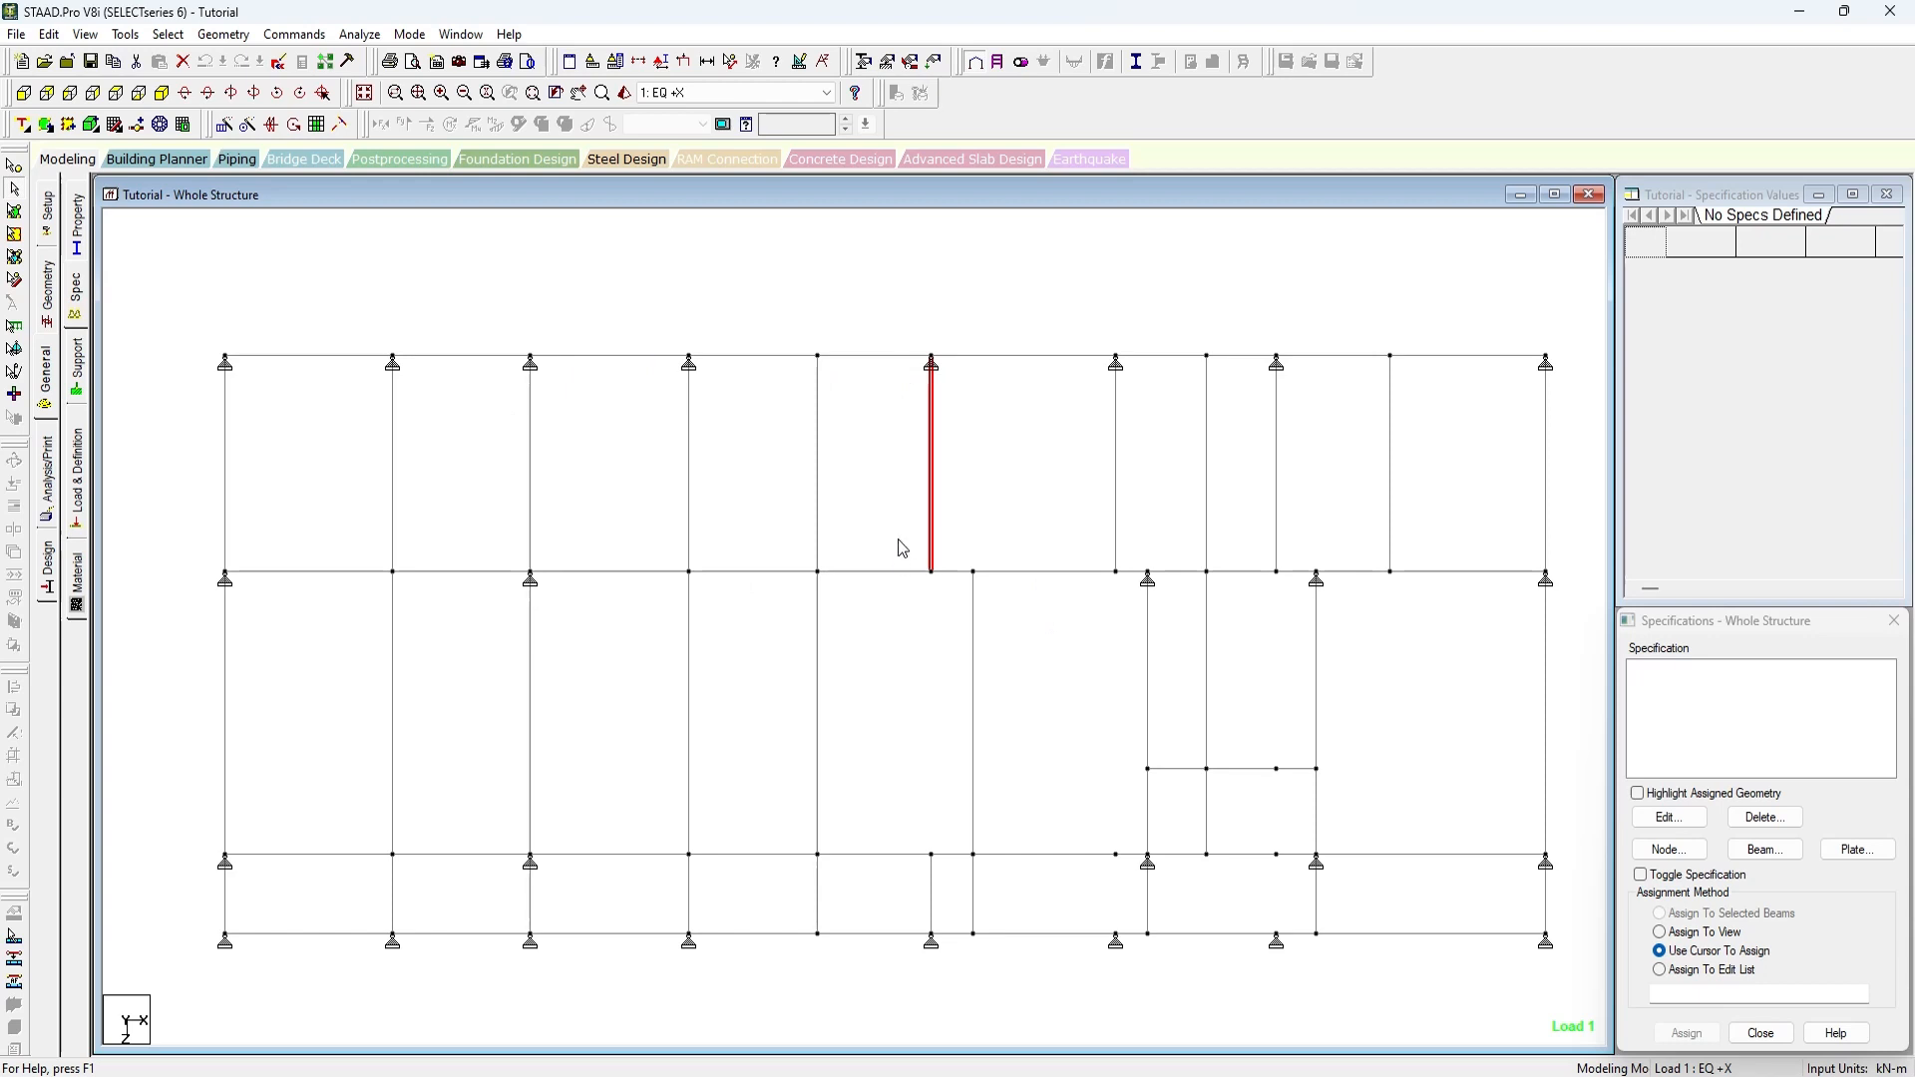
mouse_move(944, 603)
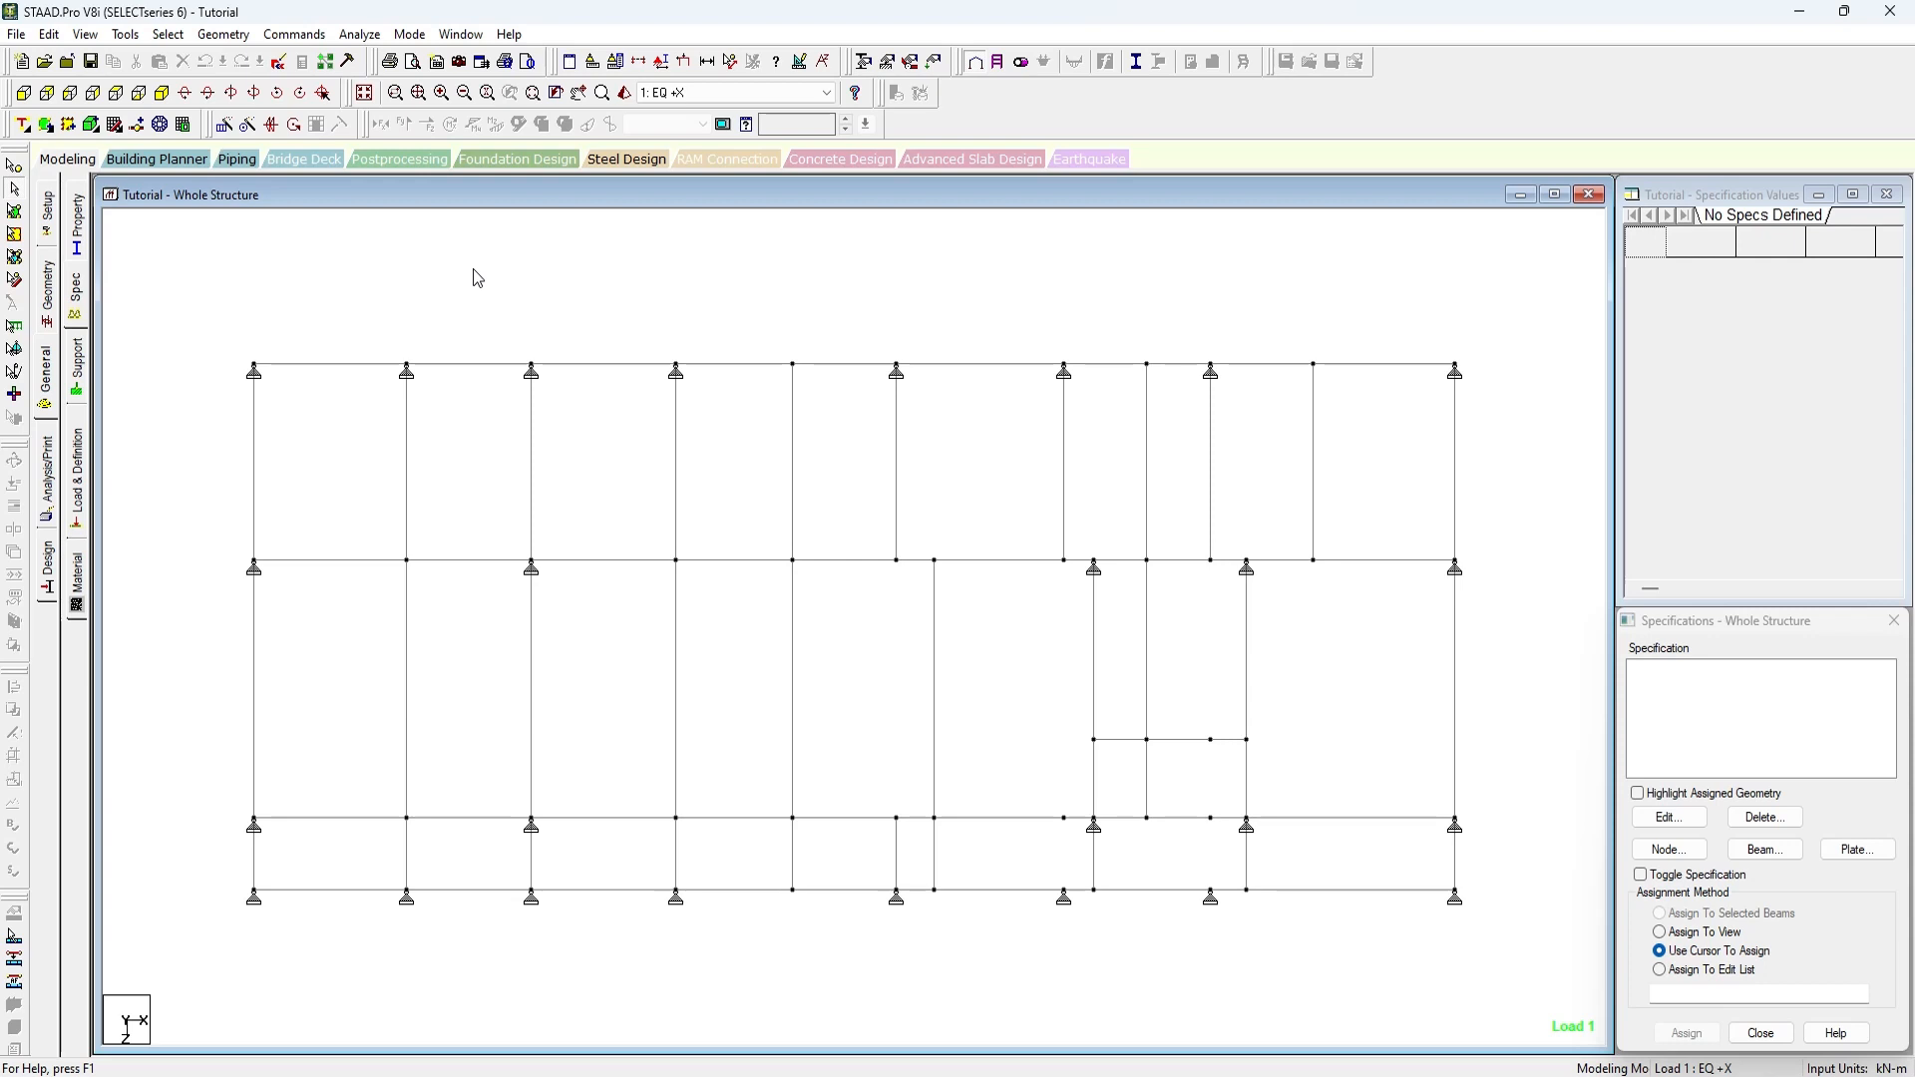
mouse_move(351, 312)
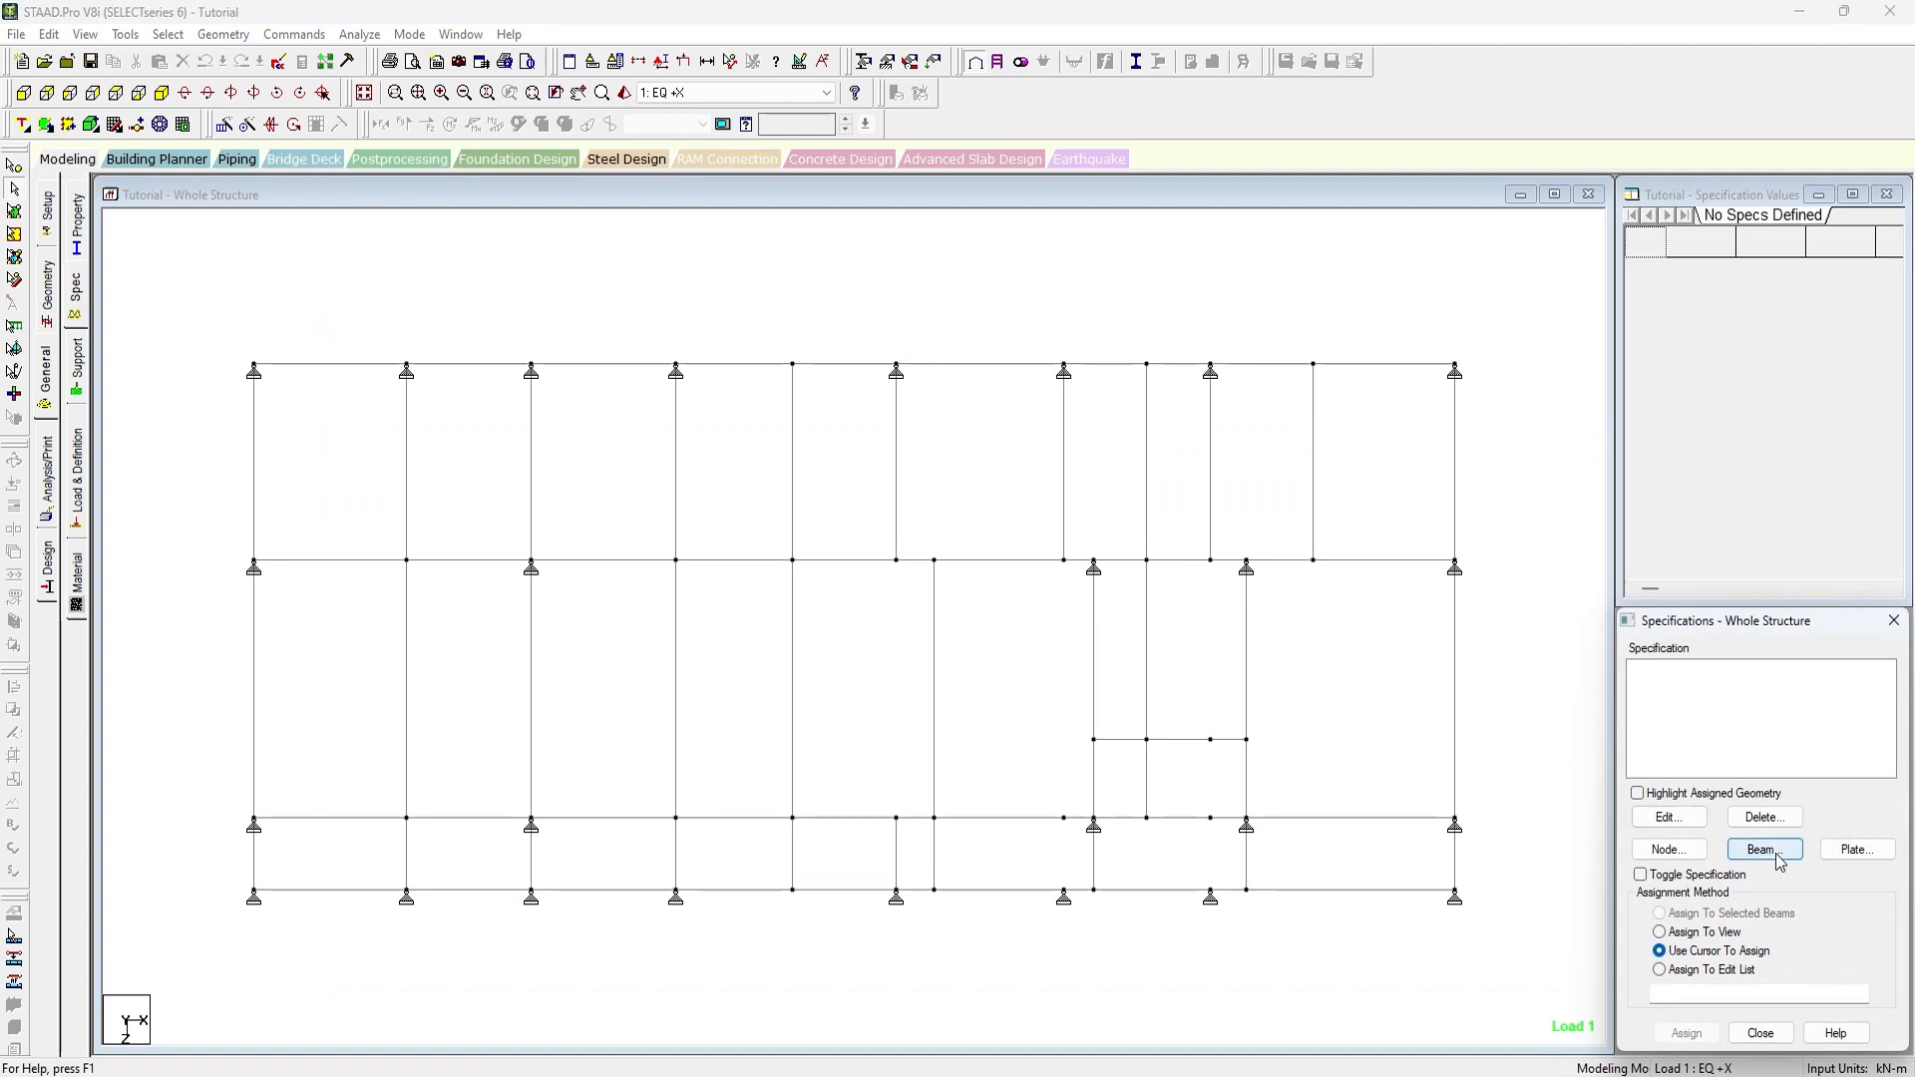
left_click(1761, 850)
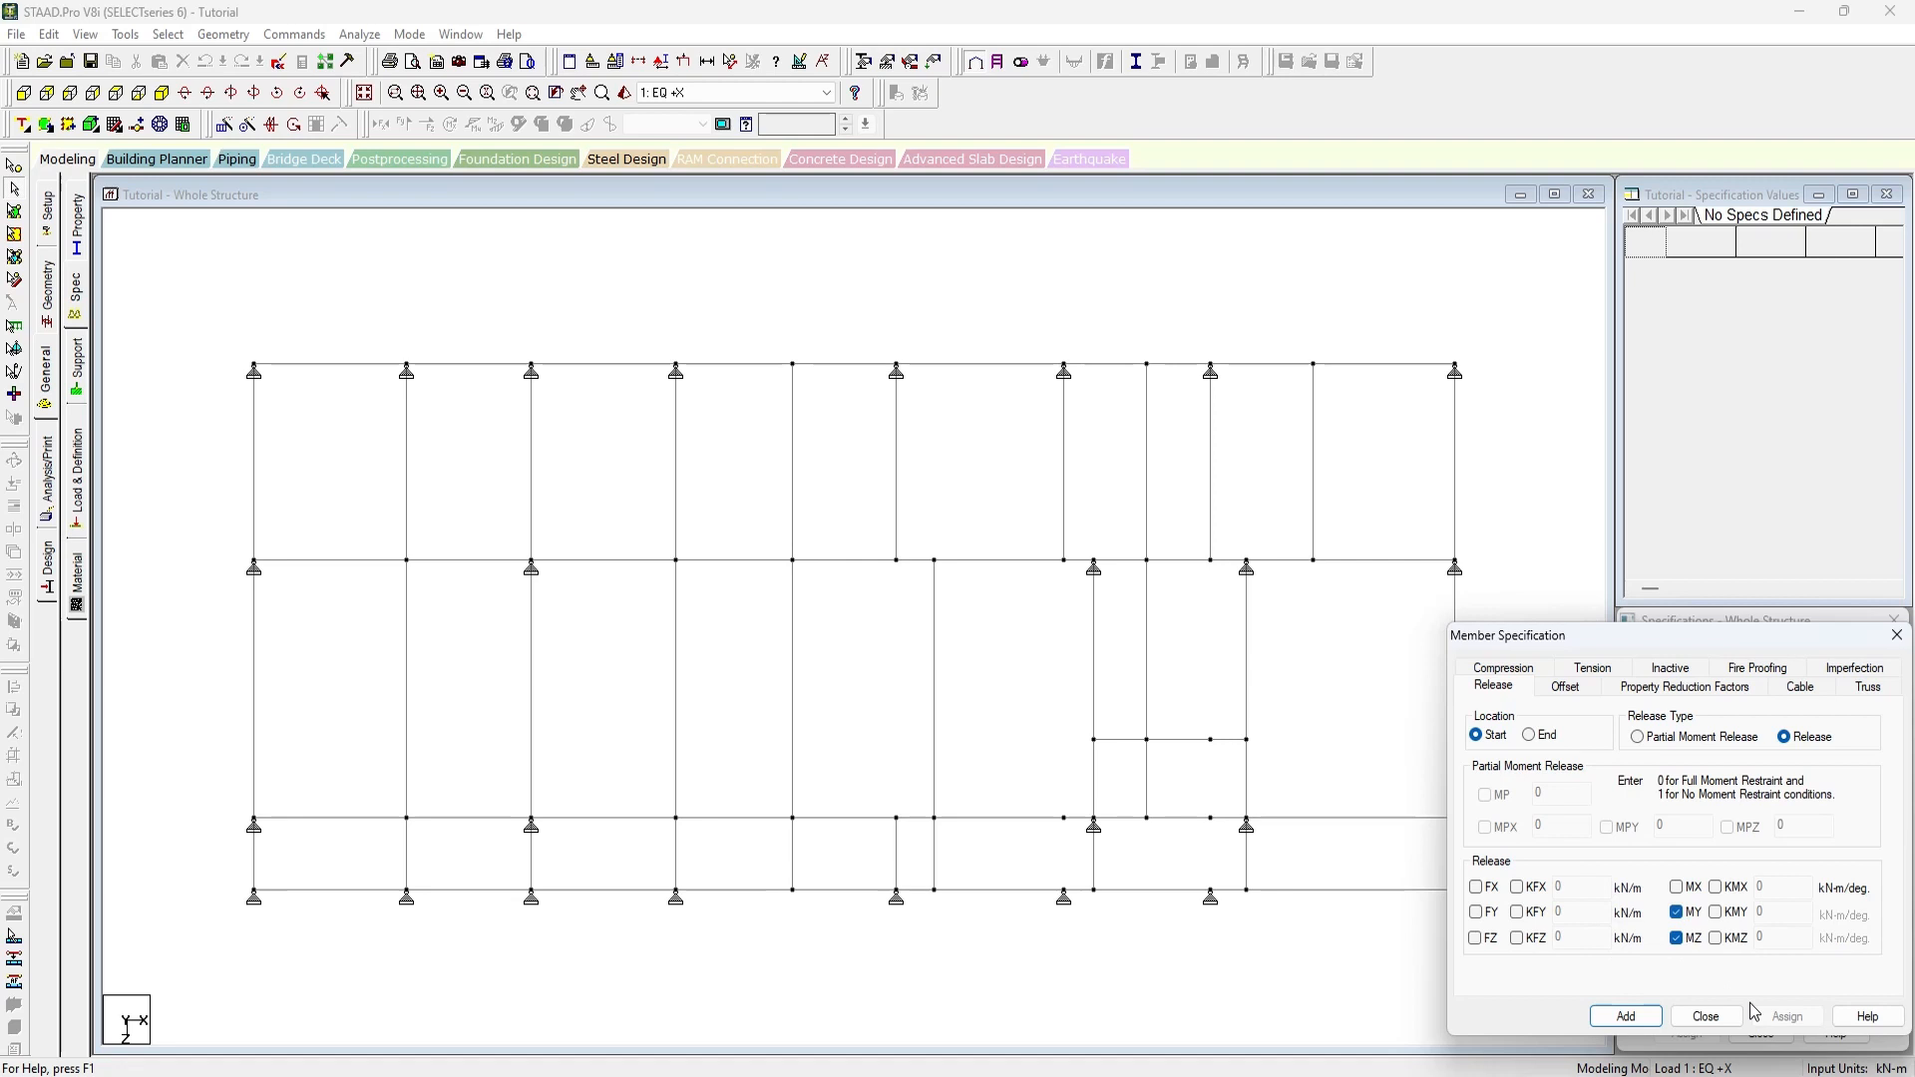
left_click(1625, 1015)
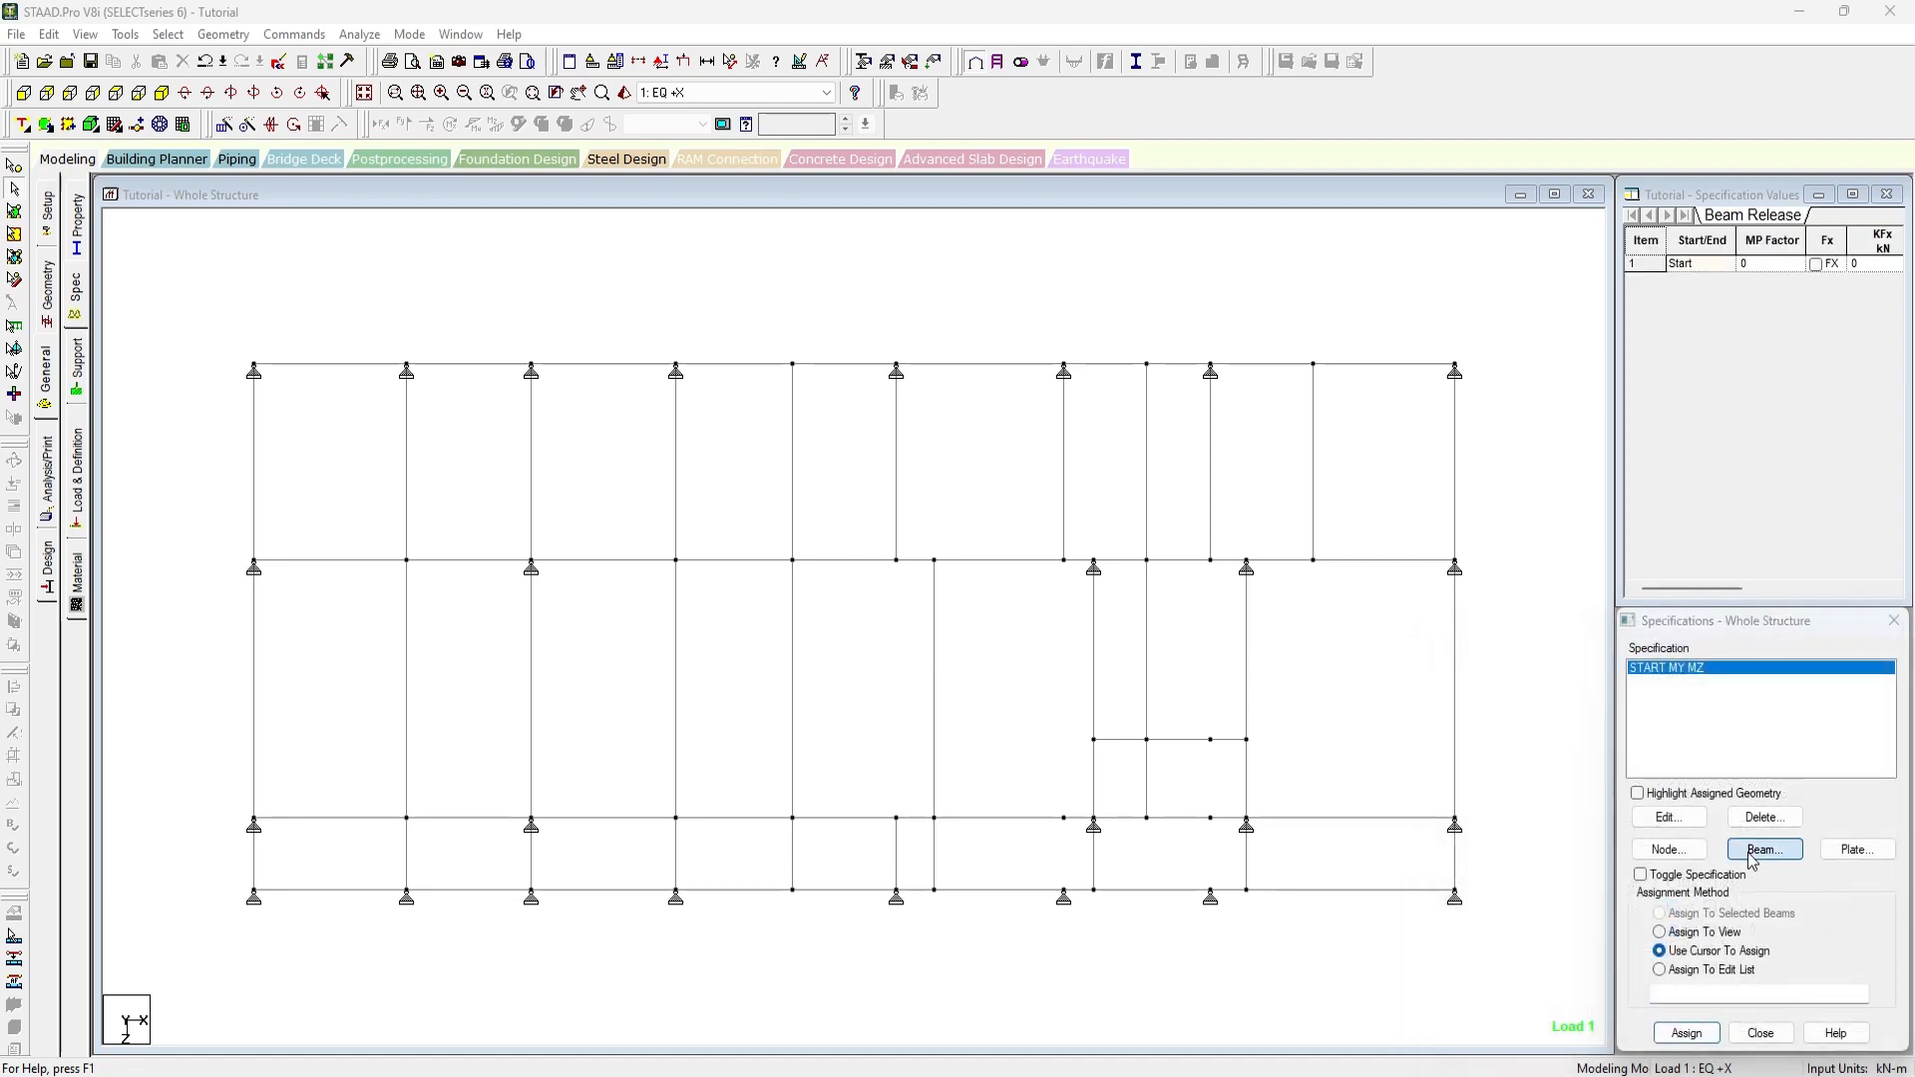
left_click(1763, 850)
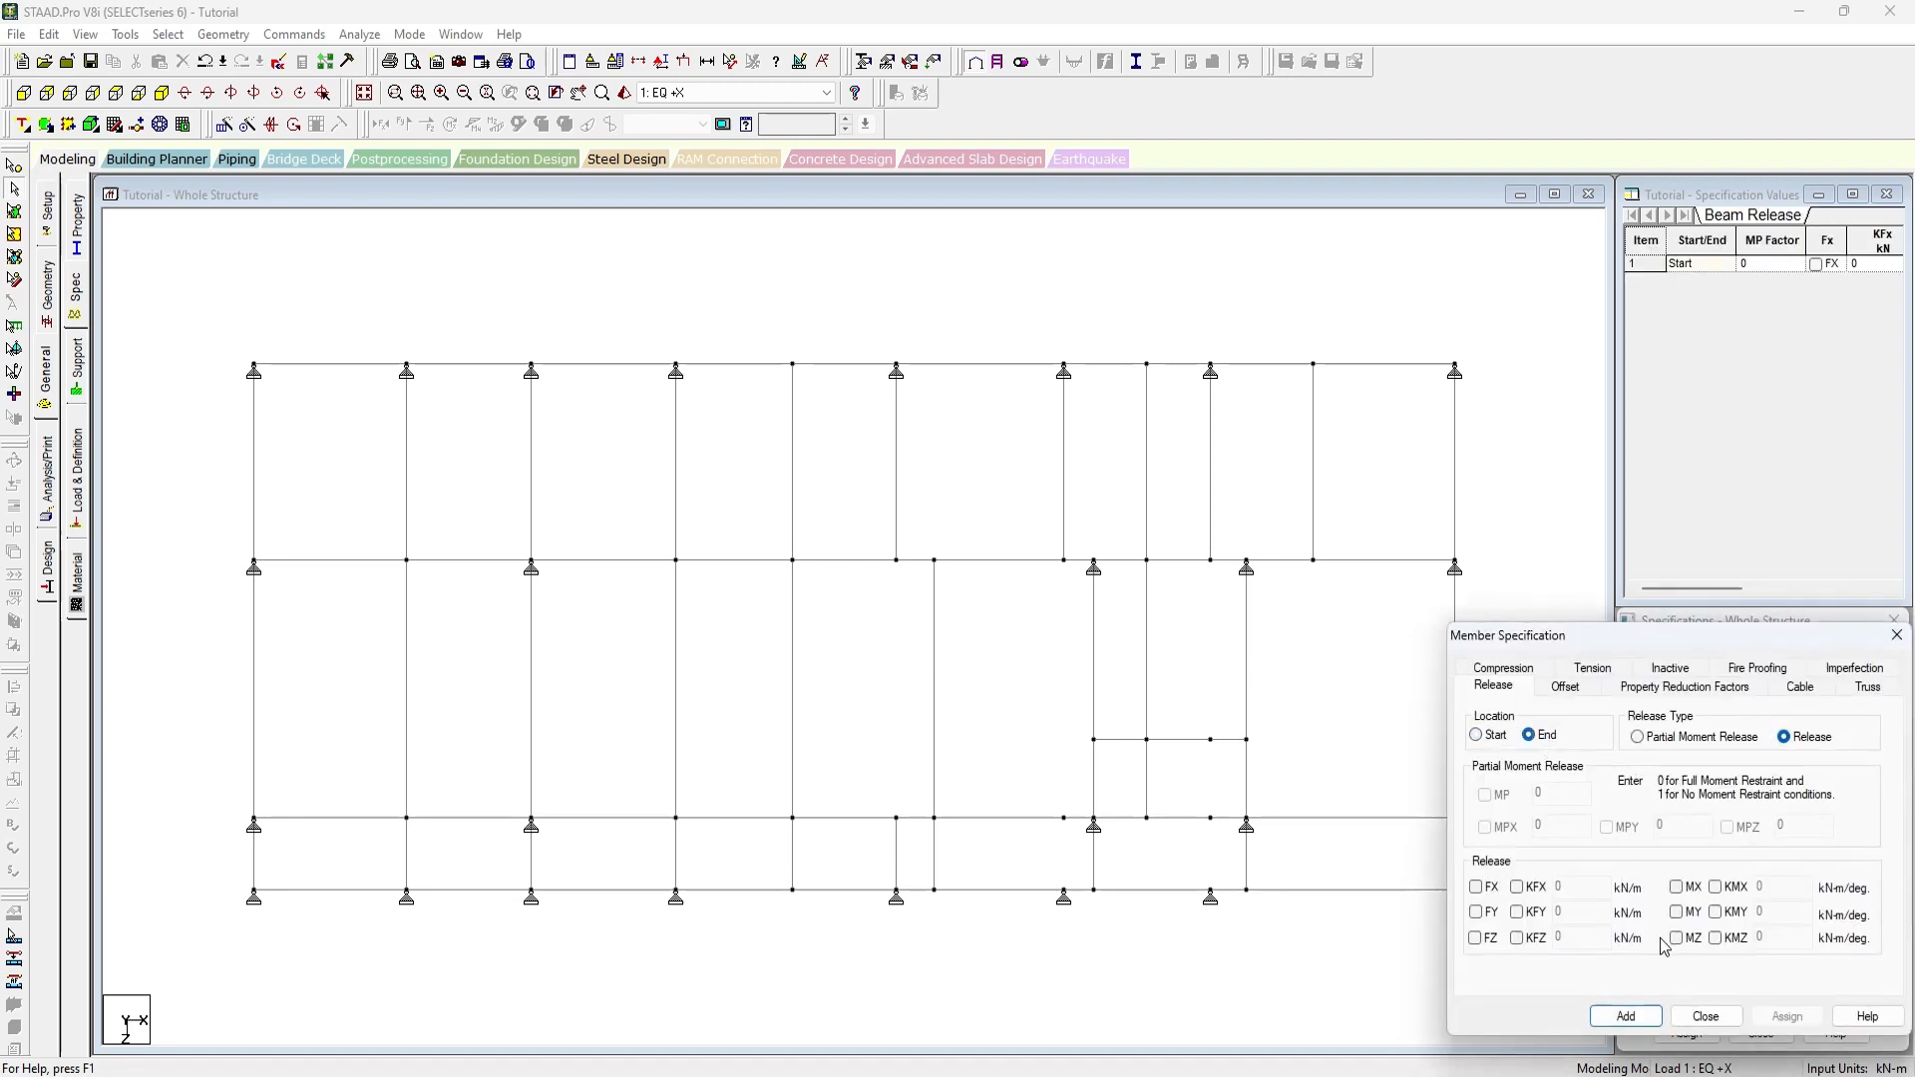
left_click(1623, 1016)
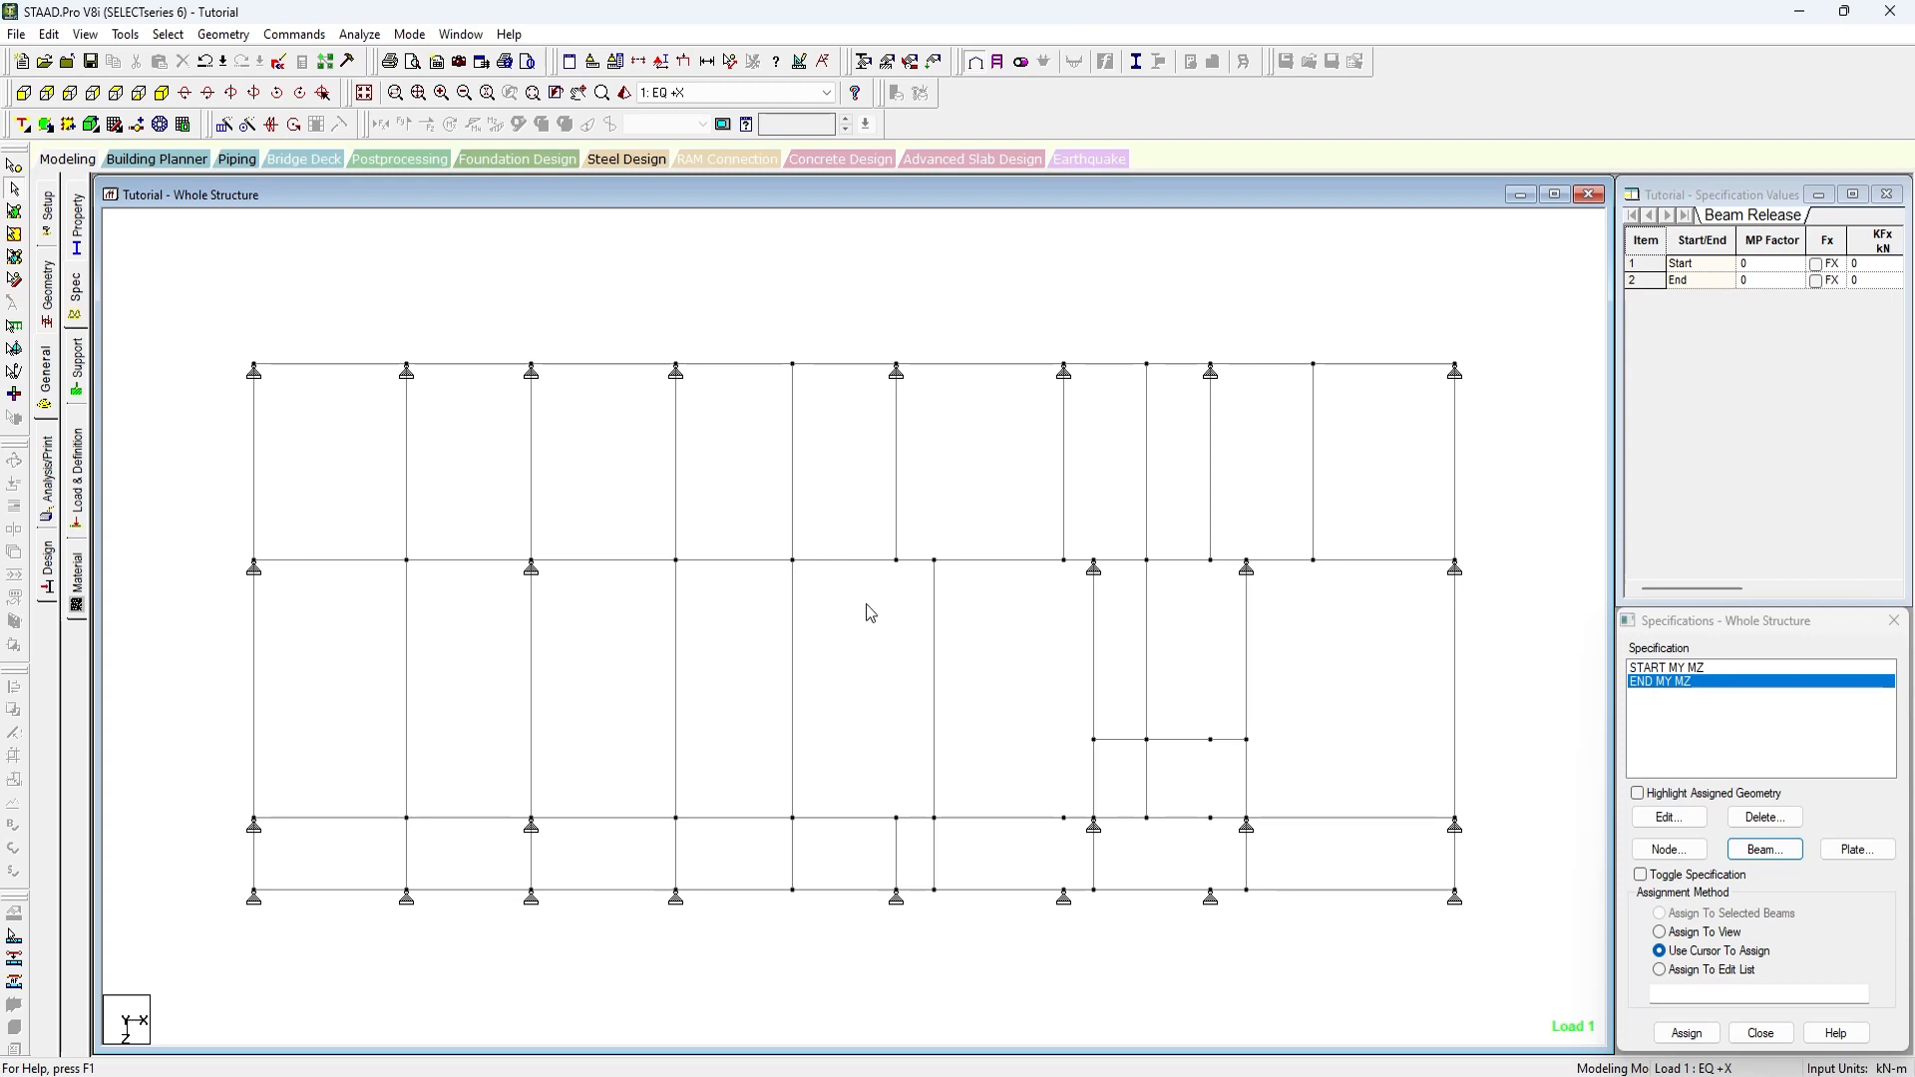
key("shift+e")
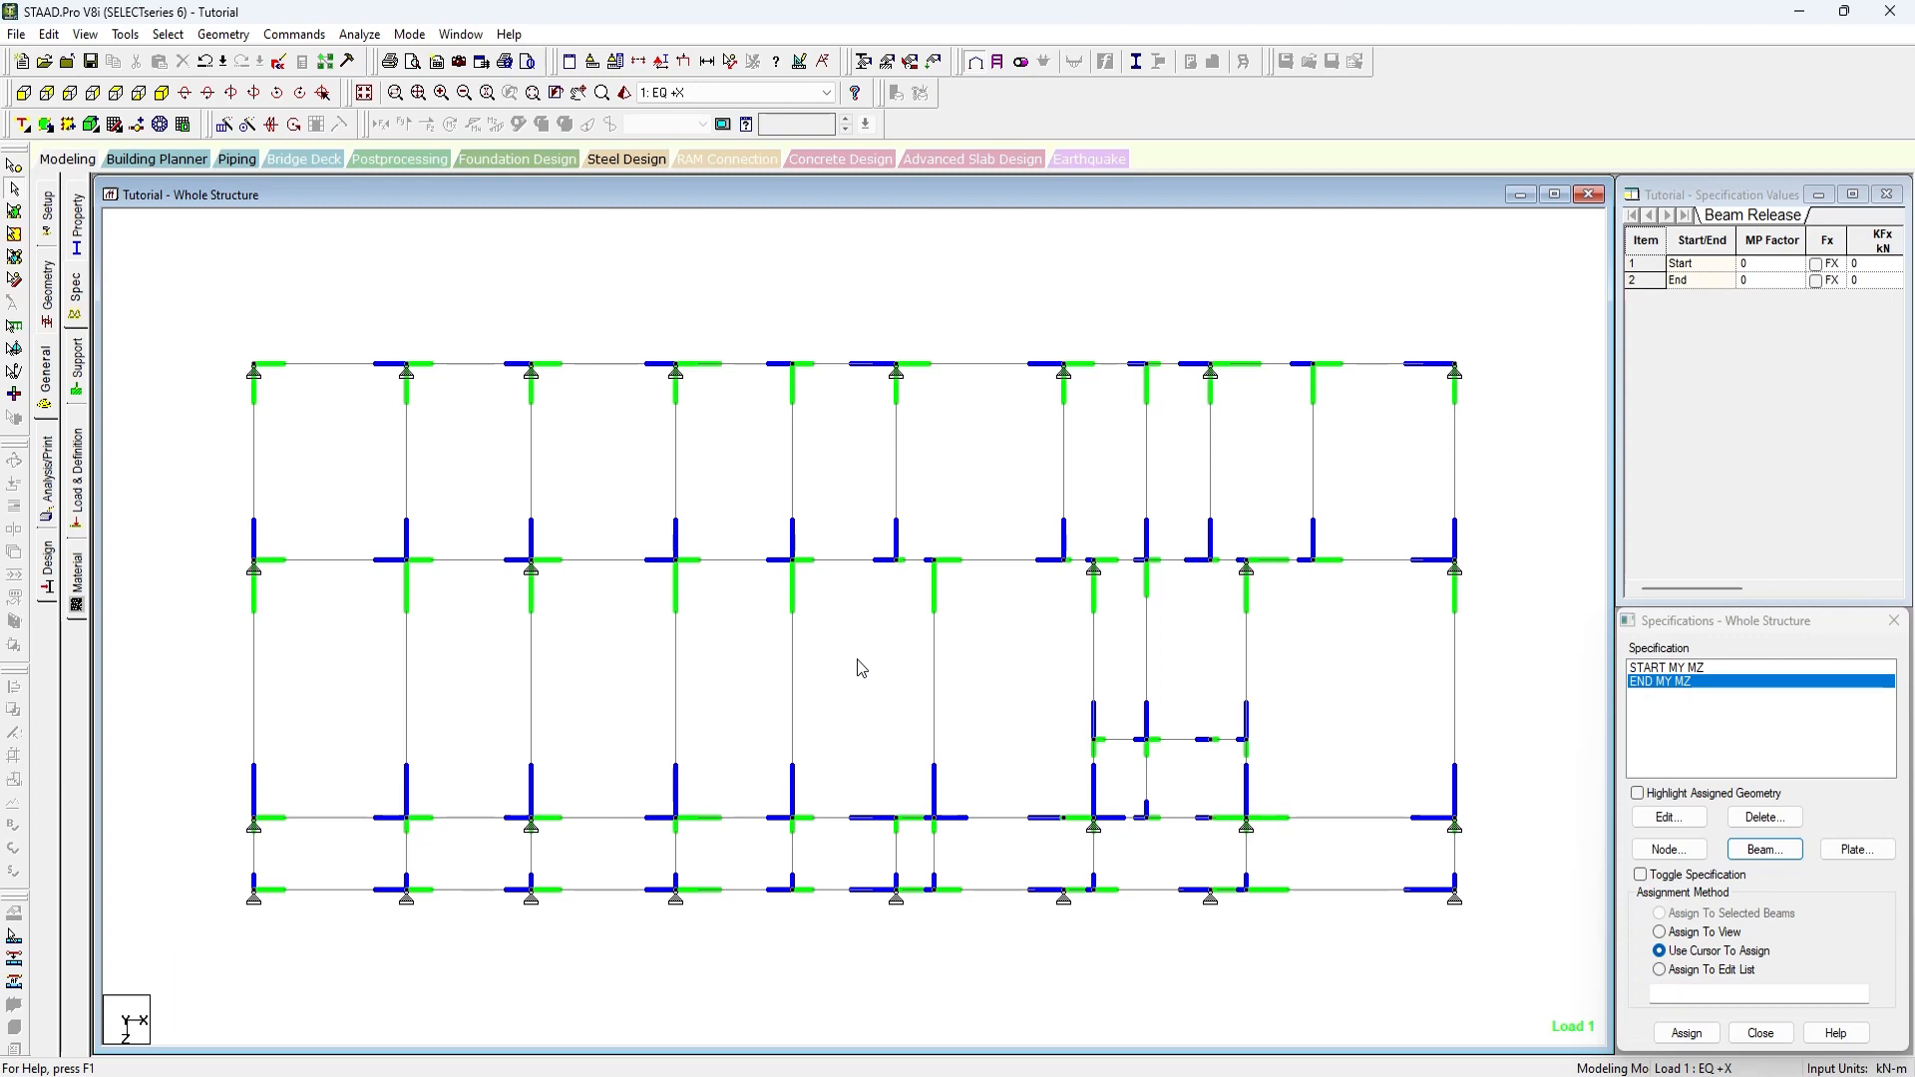
Inspect one top-centre vertical beam's ends, then pick the framing's vertical beams together.
left_click(895, 465)
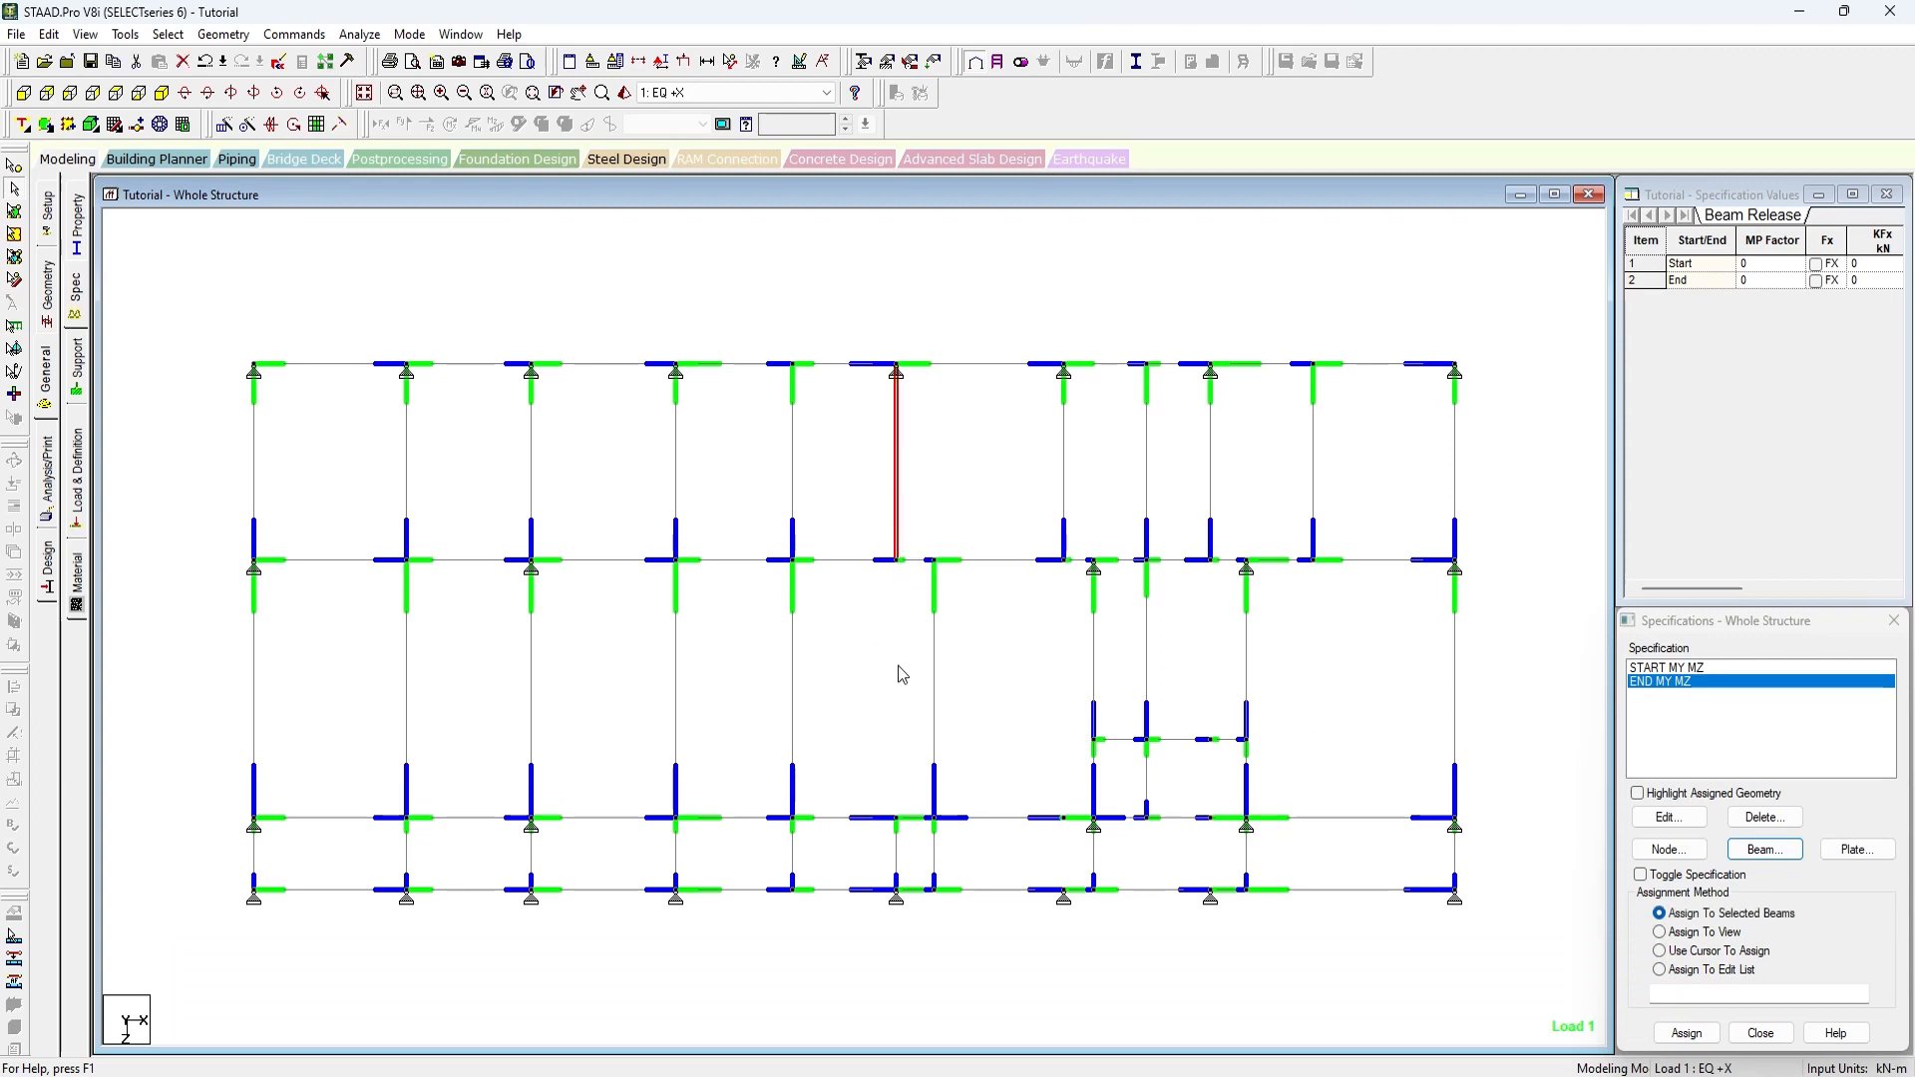
left_click(1657, 949)
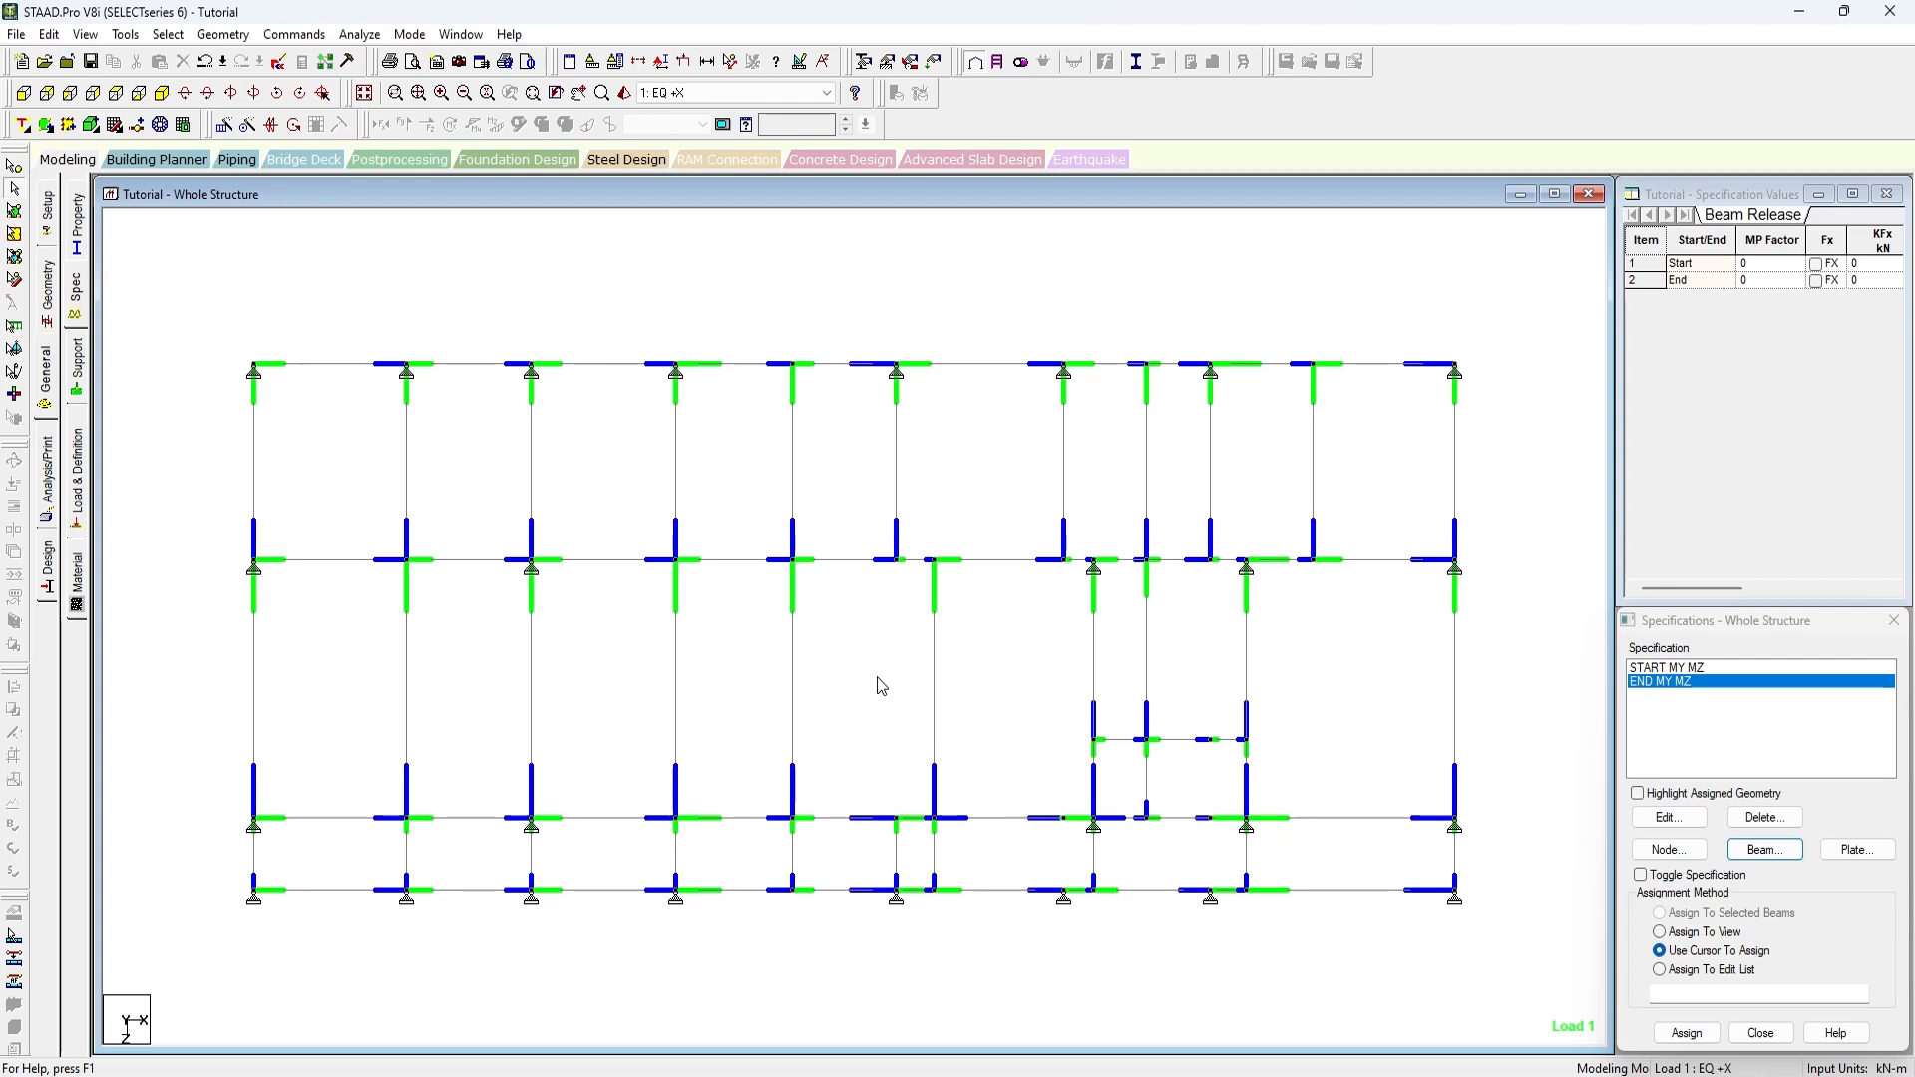
left_click(168, 34)
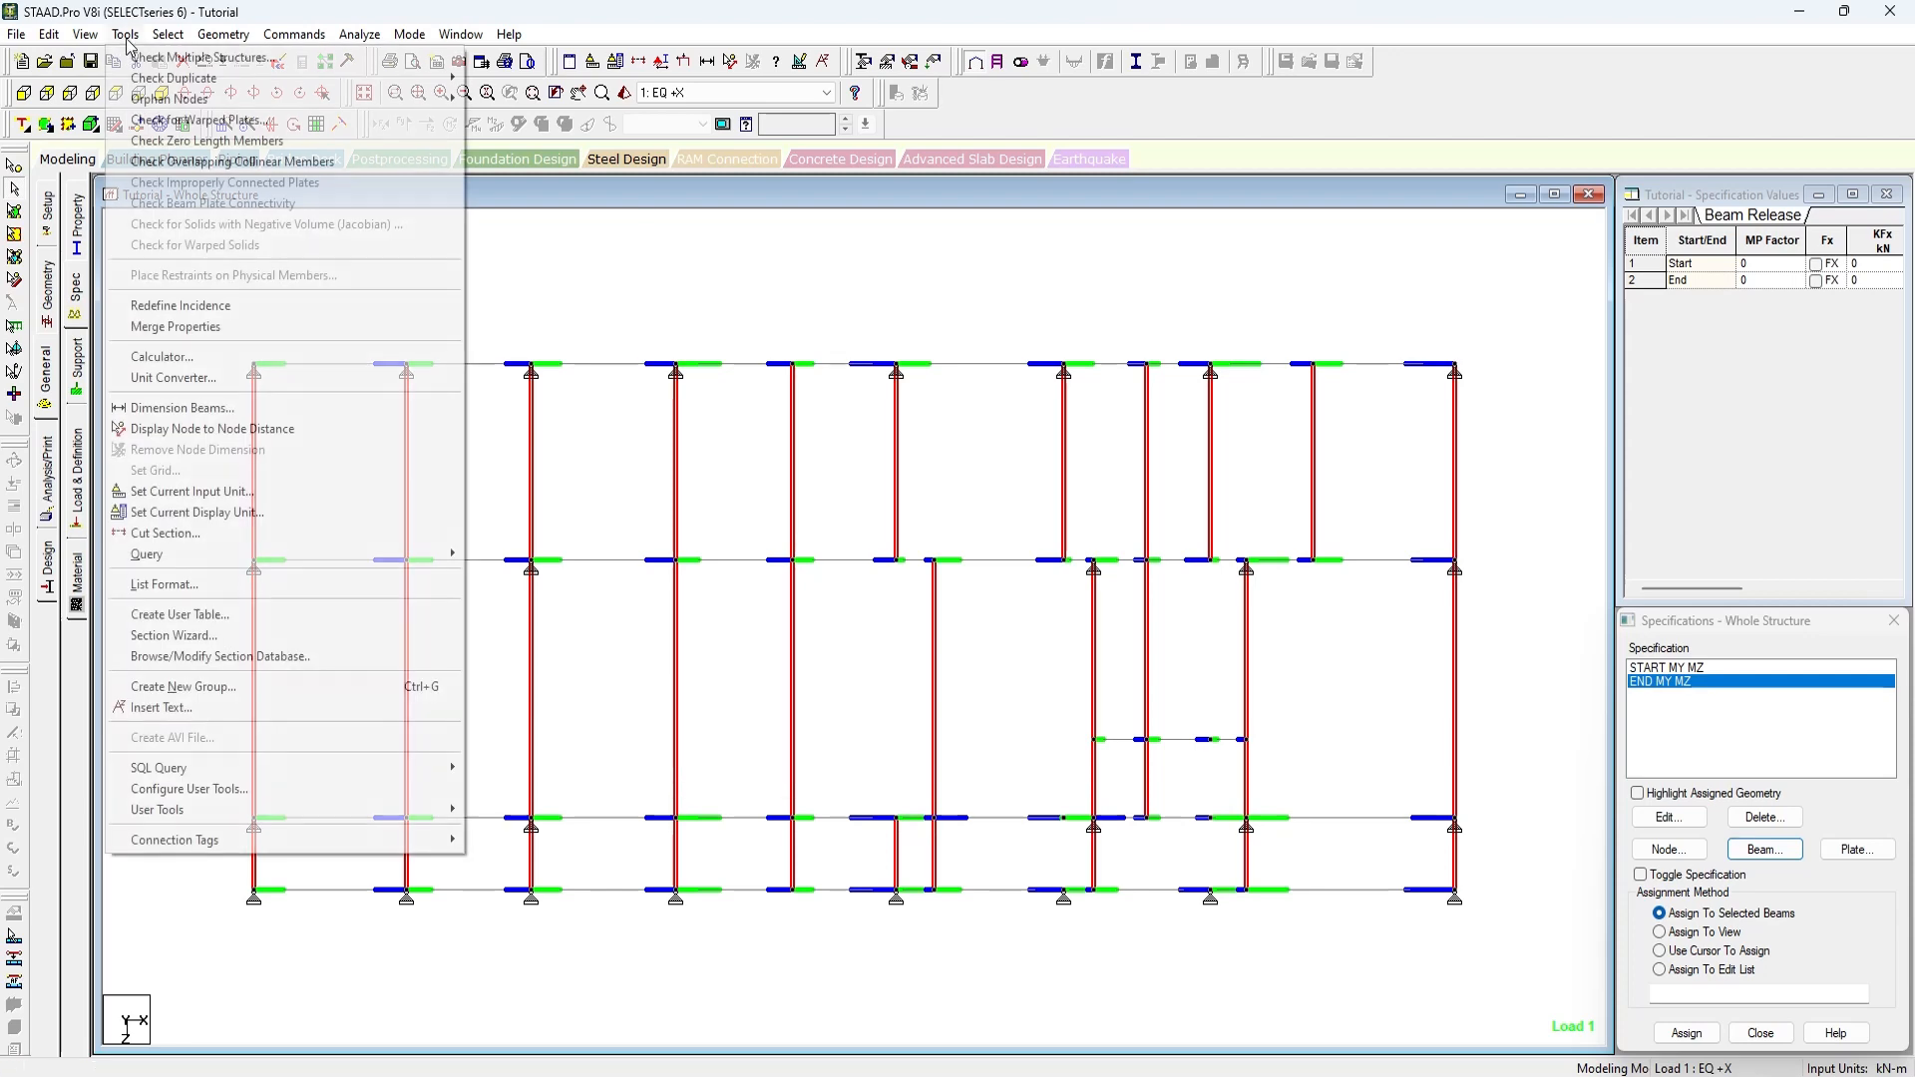
Redefine incidence so start nodes lie farther from the origin, then clear the selection.
left_click(181, 306)
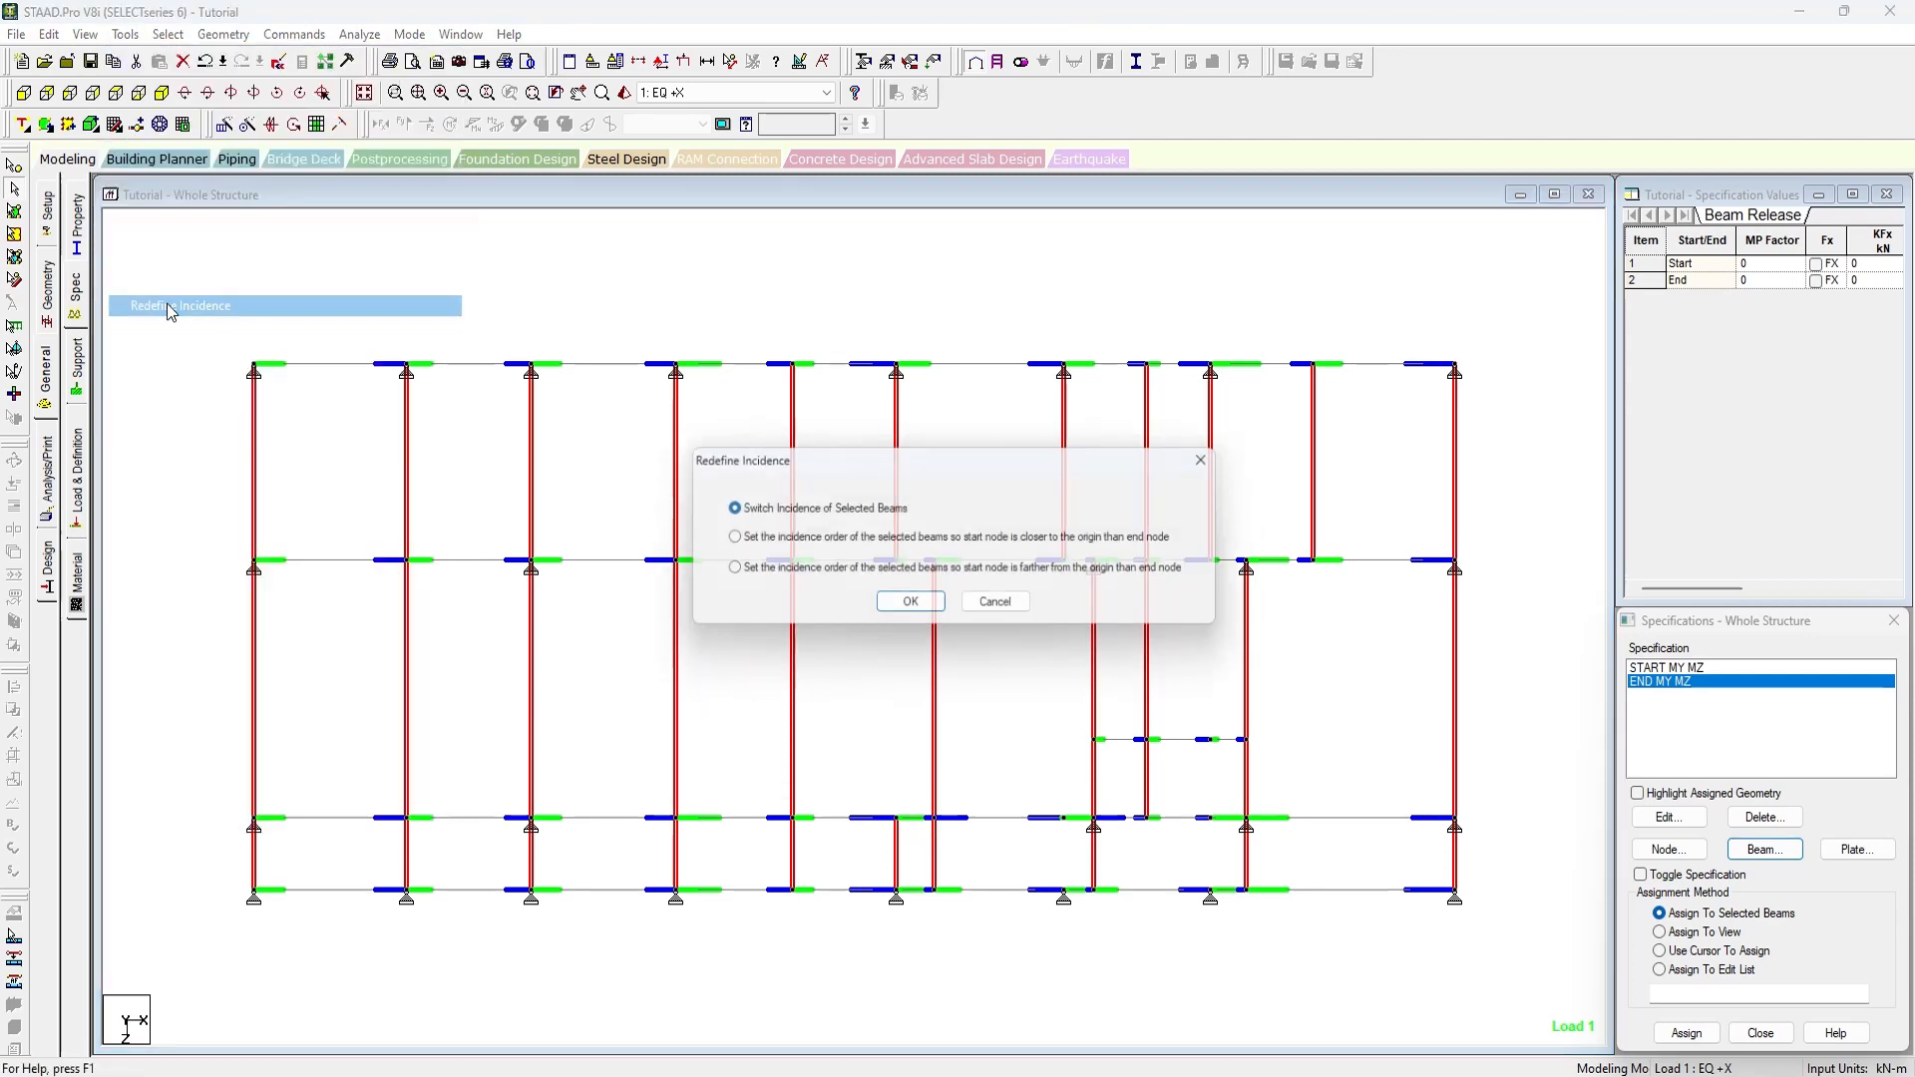
left_click(724, 571)
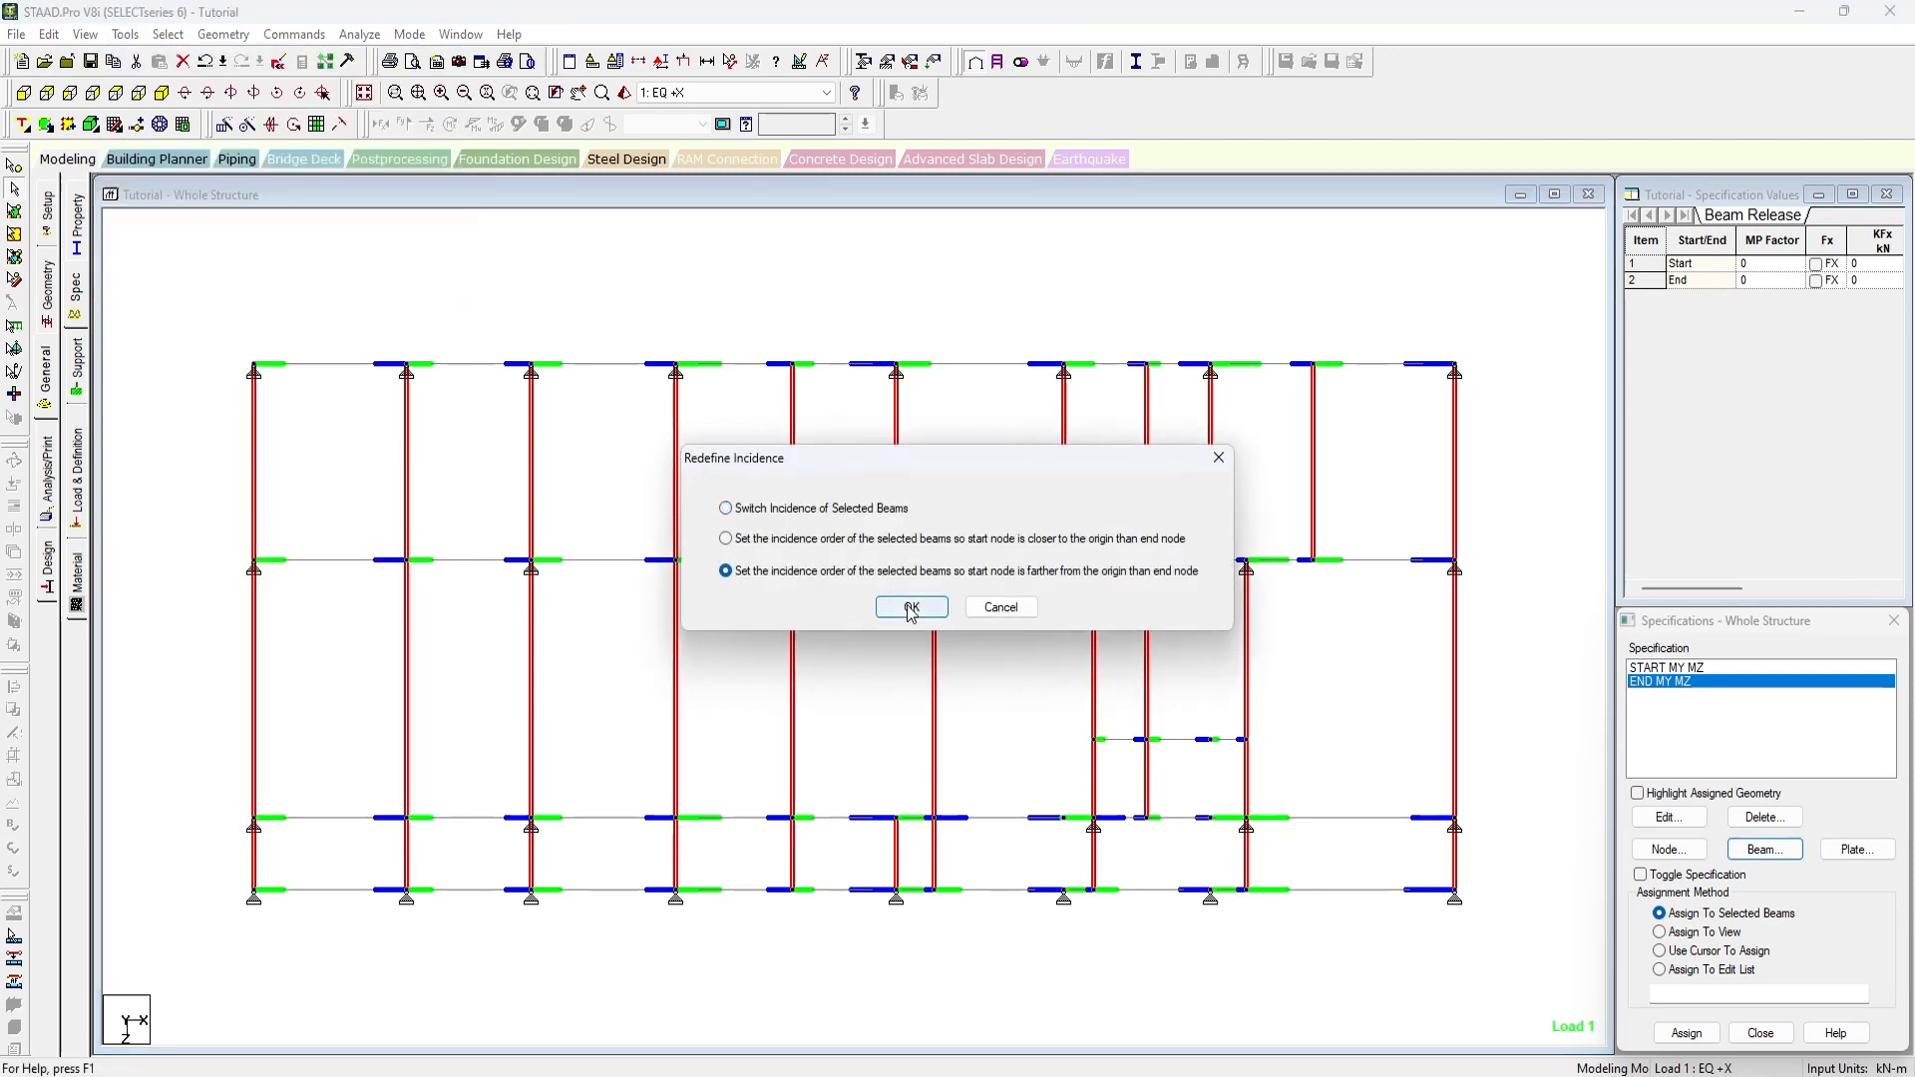
left_click(910, 606)
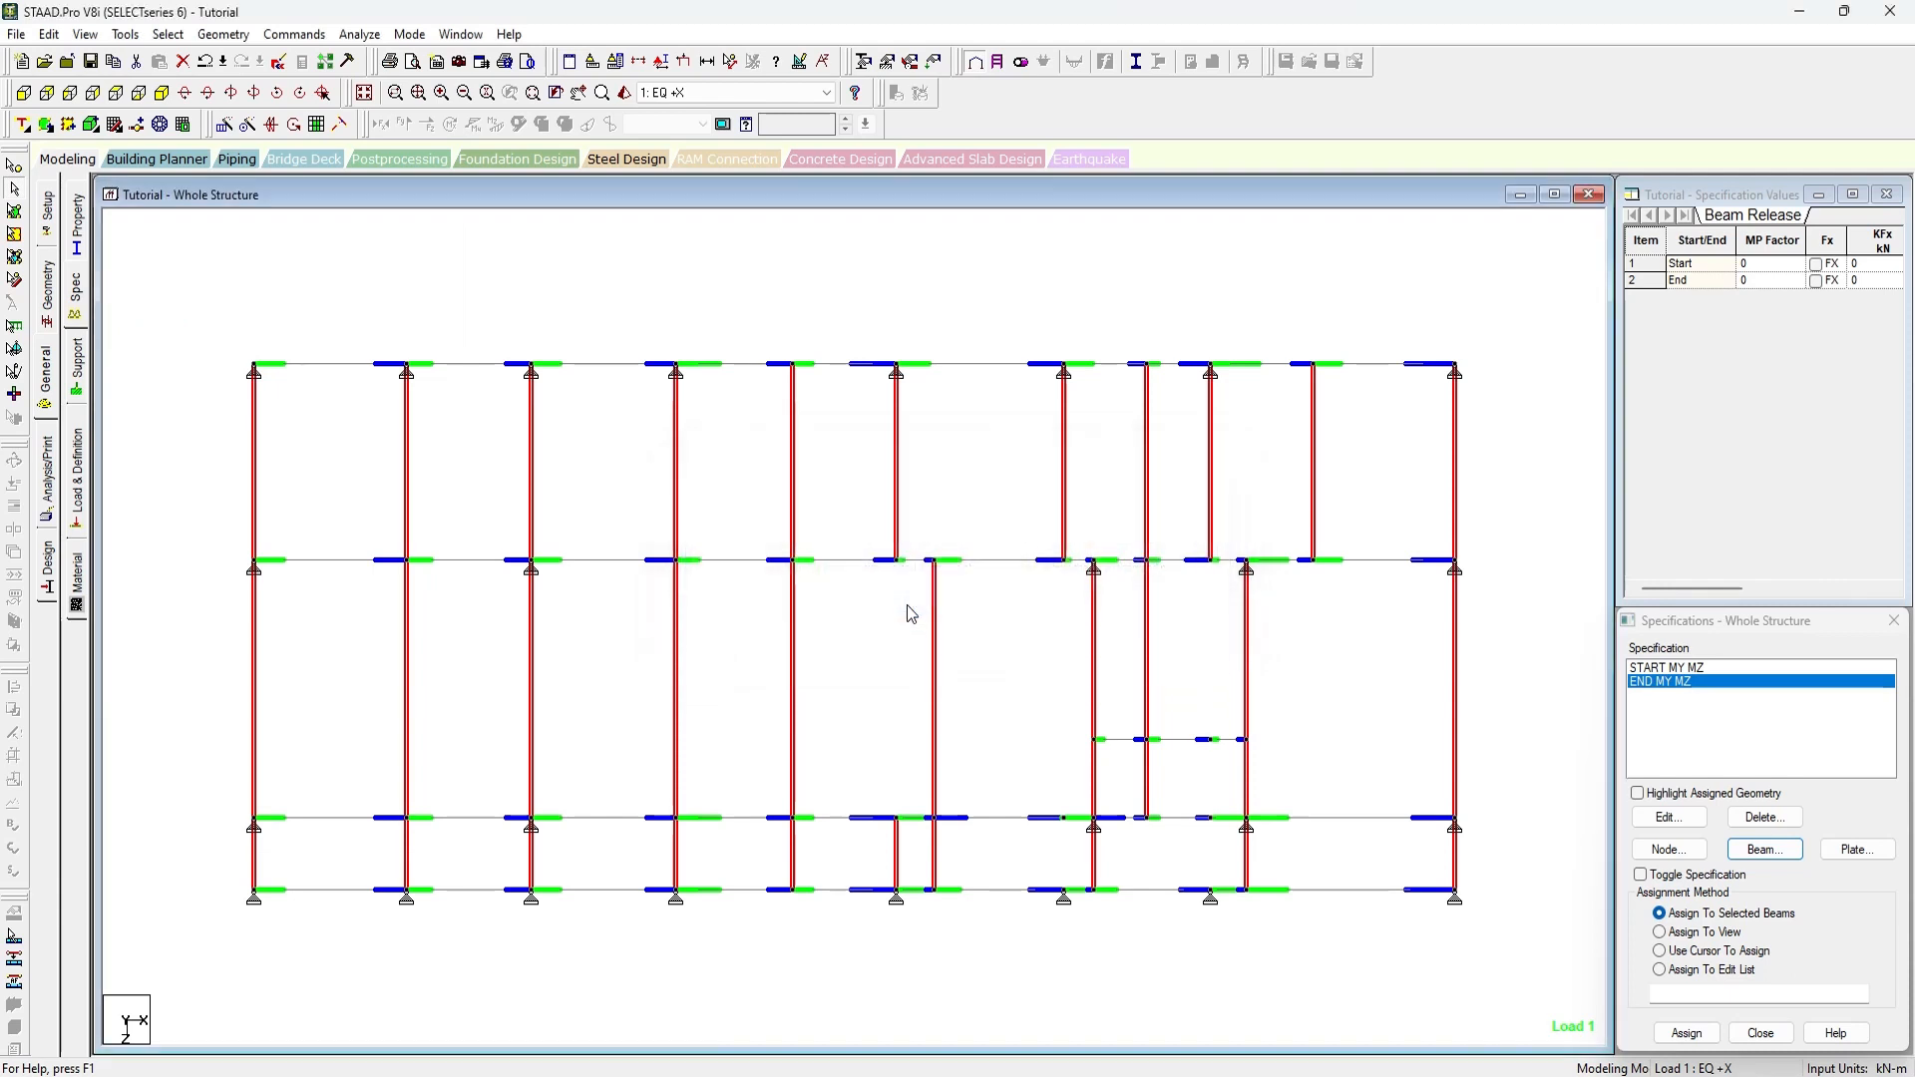
left_click(1658, 950)
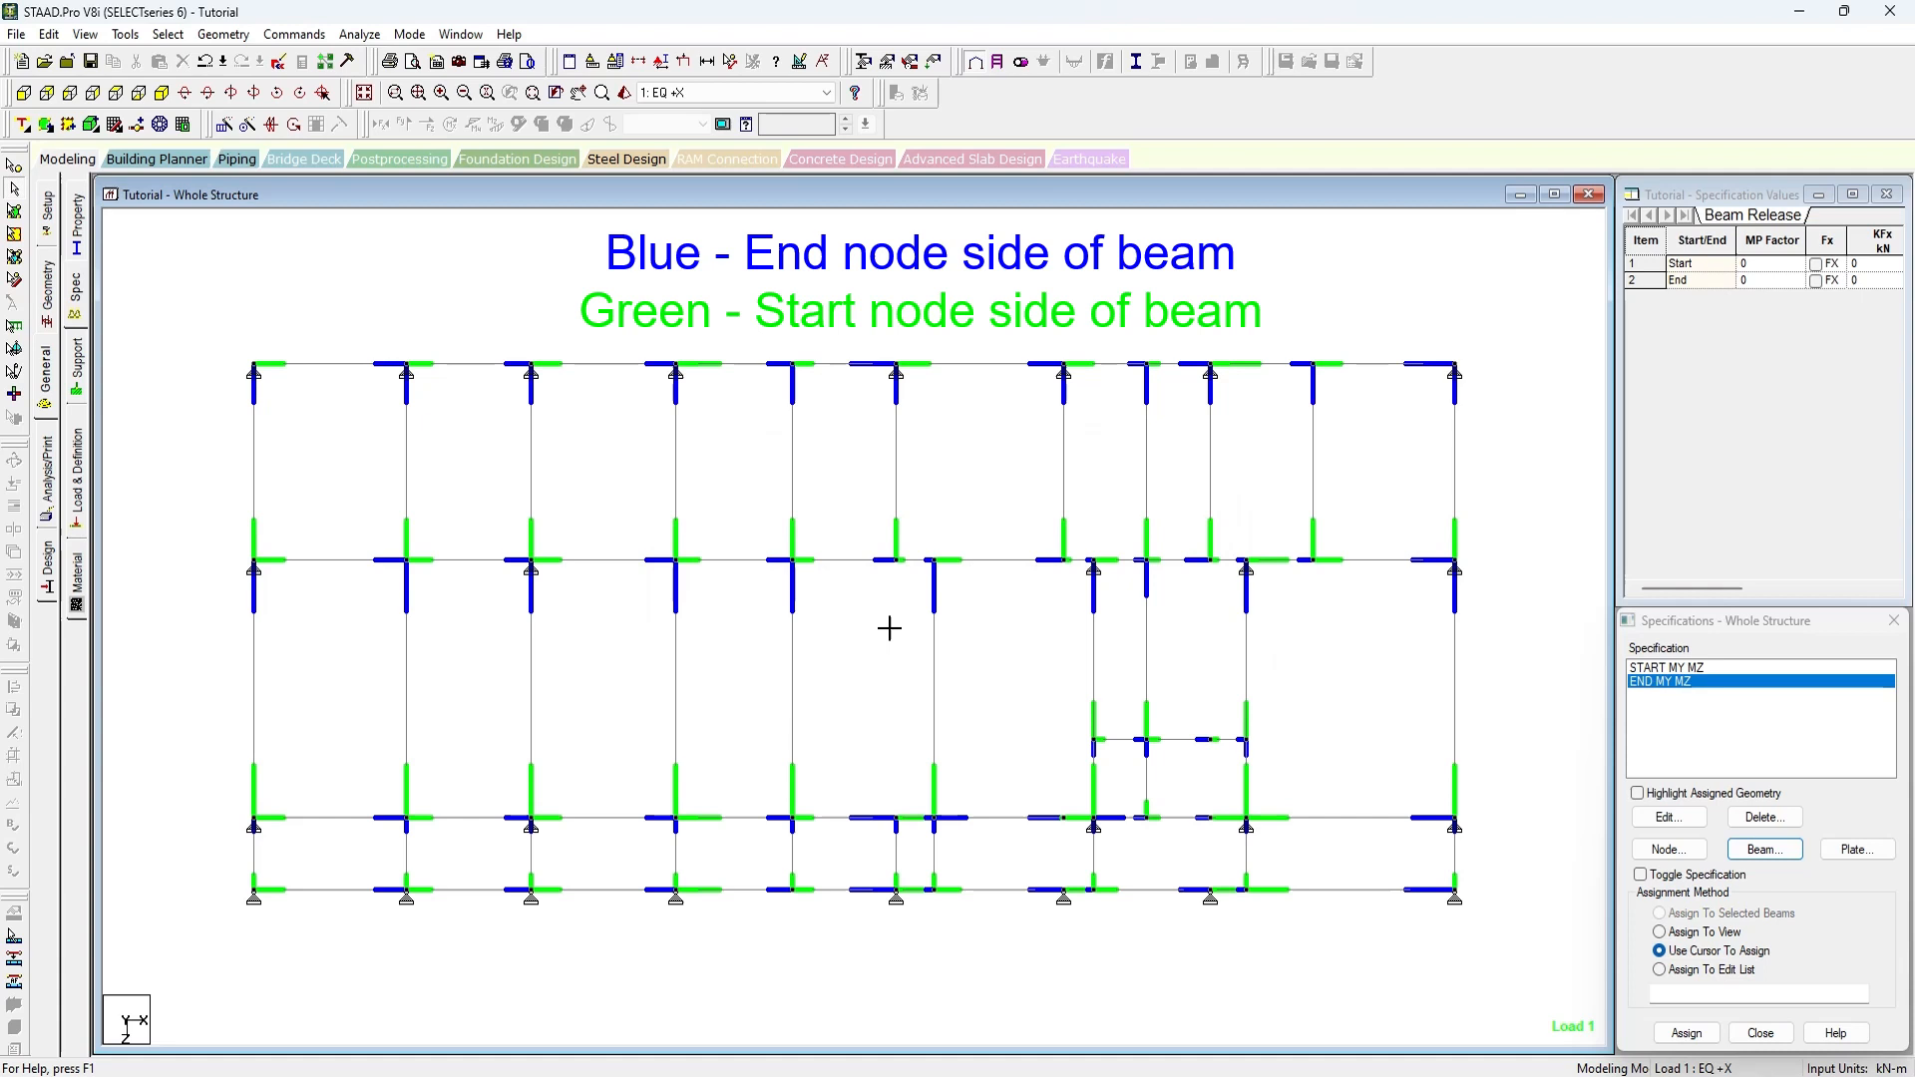
Clear the green and blue beam-end markers from the framing plan view.
left_click(894, 459)
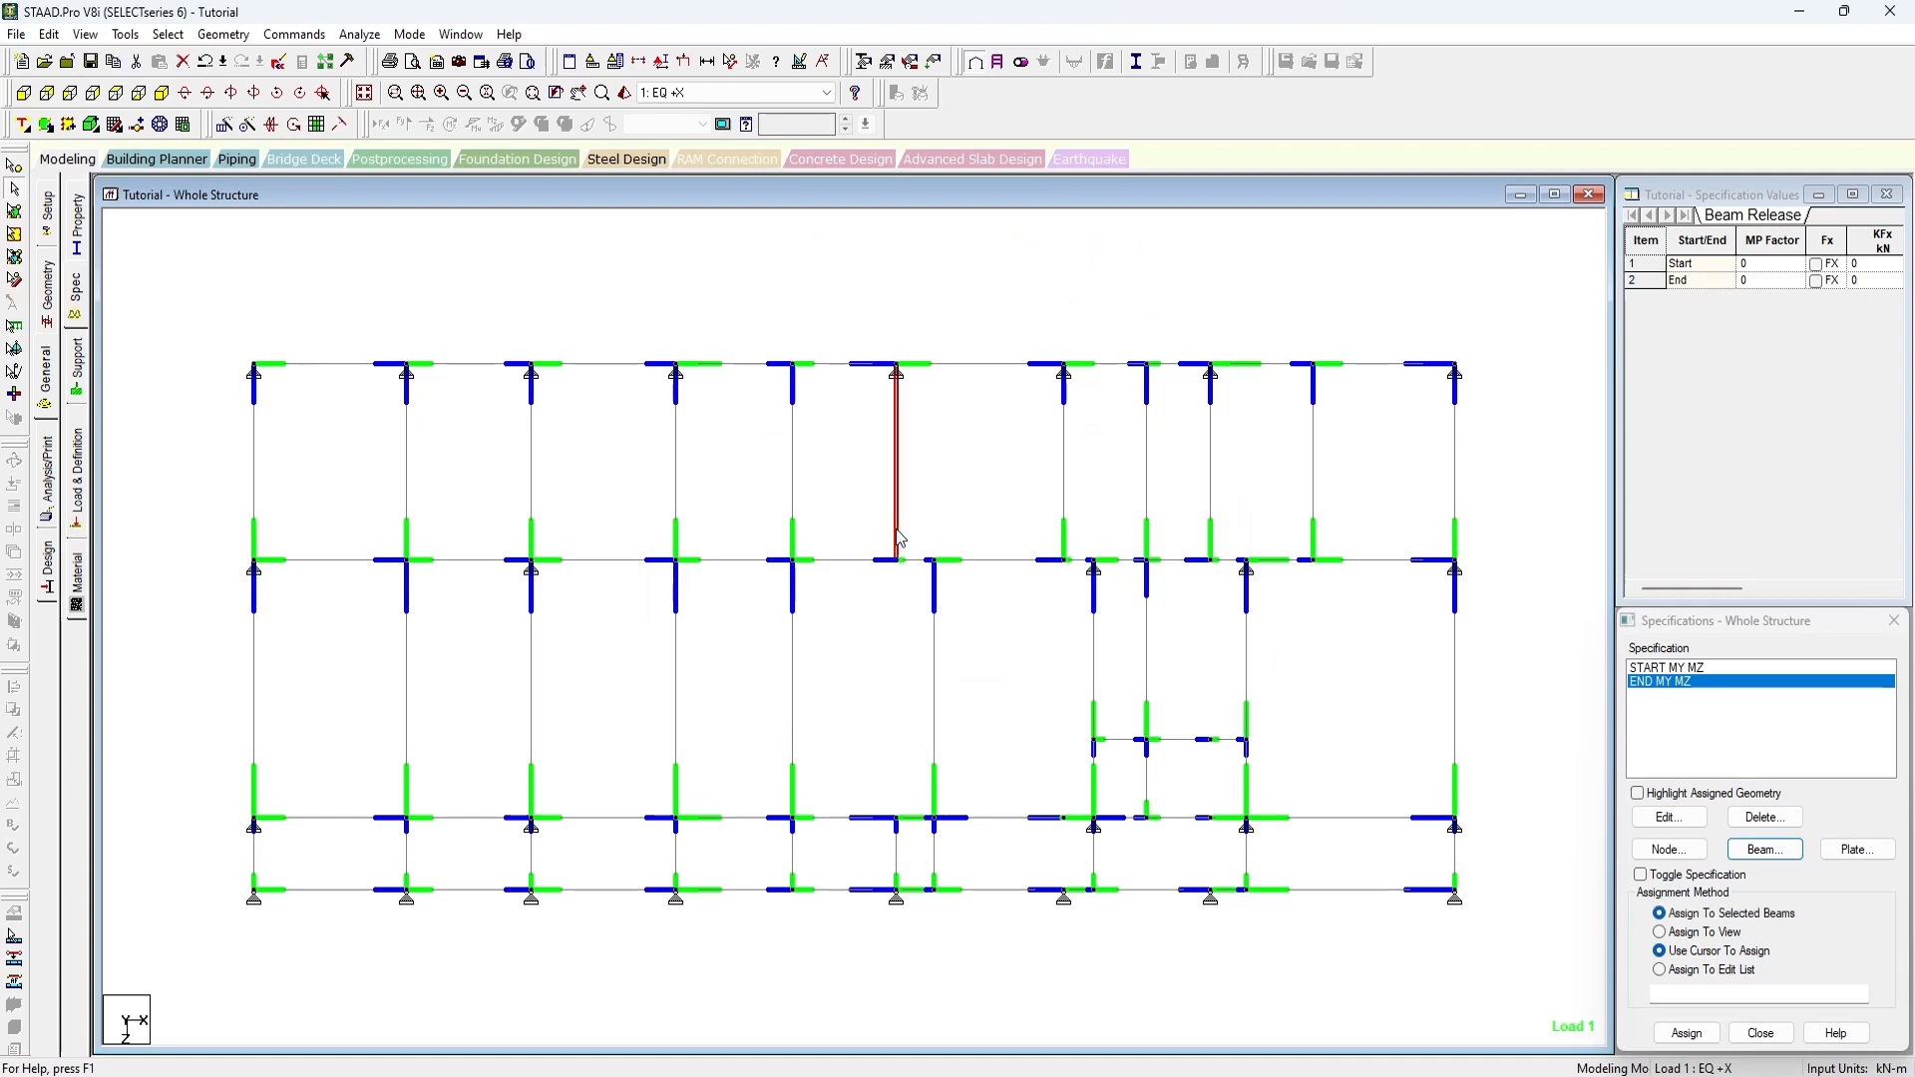
left_click(1059, 465)
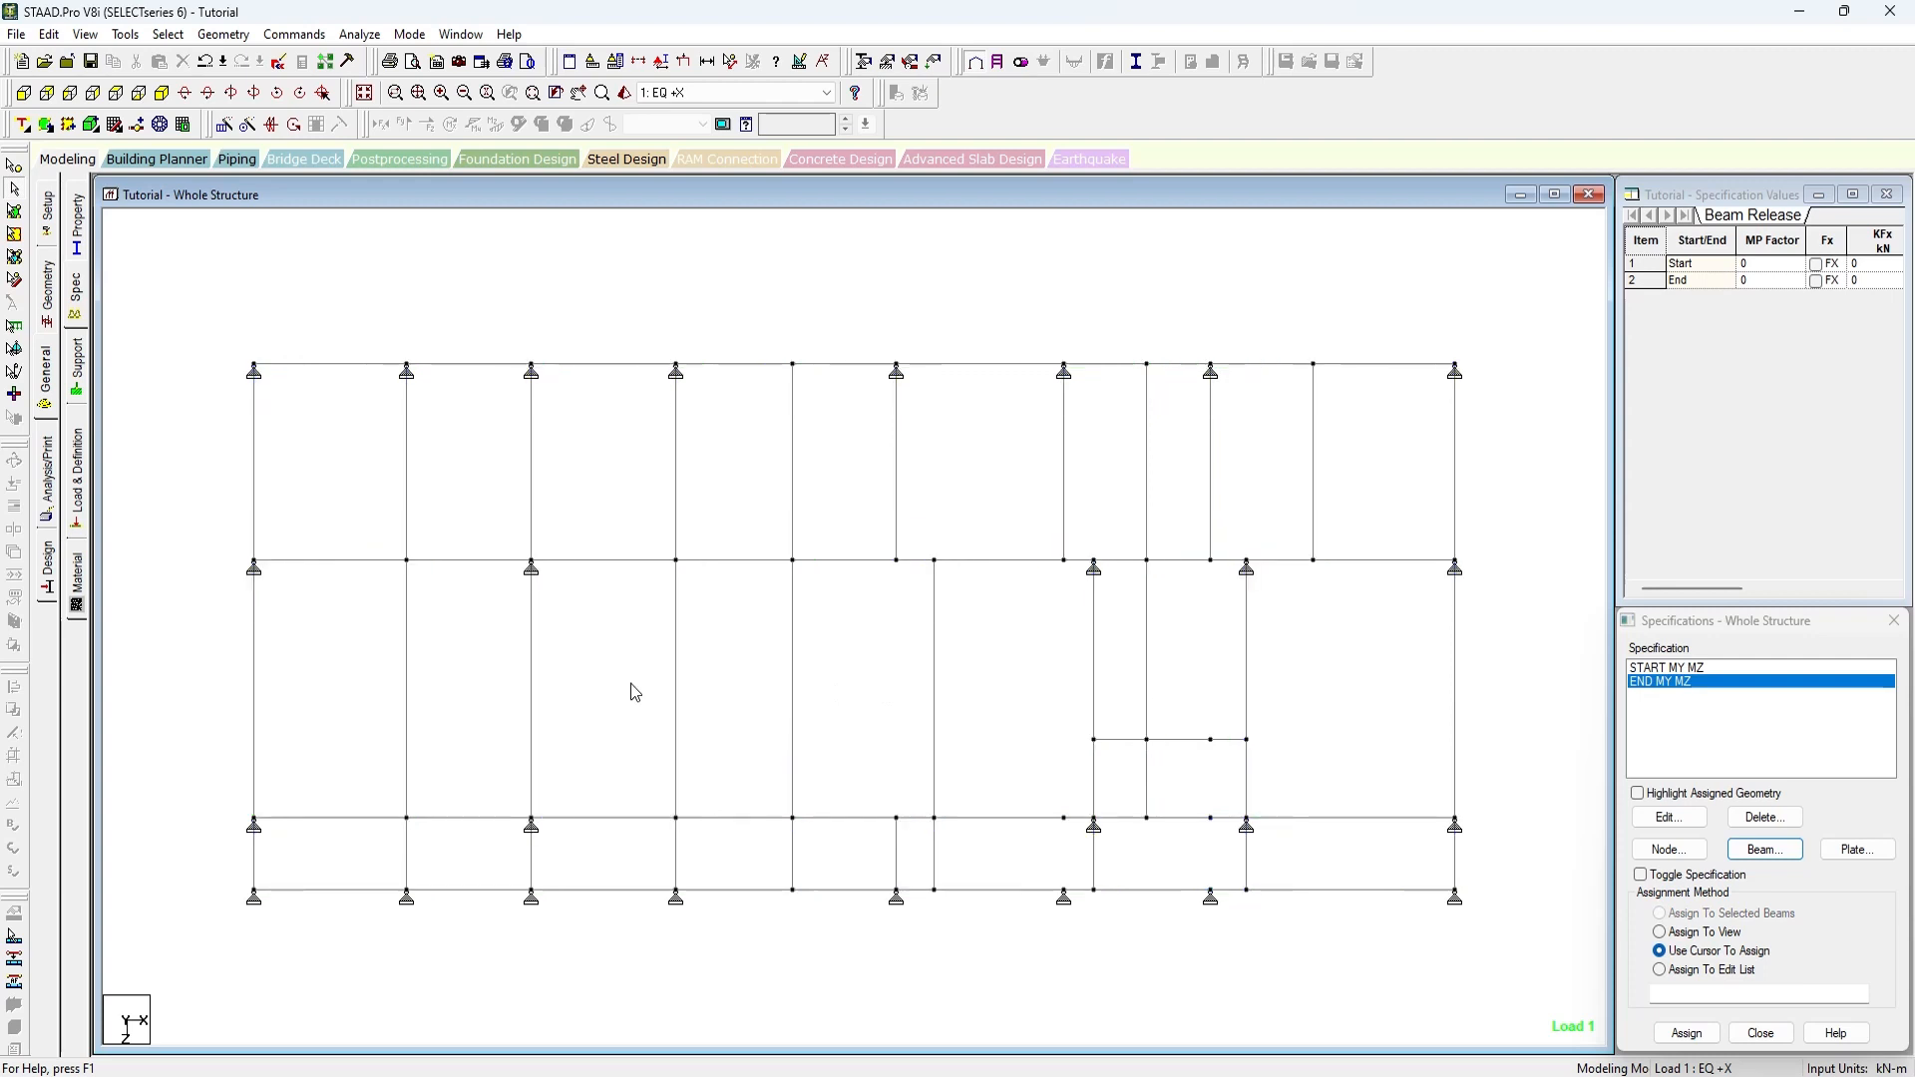
mouse_move(499, 684)
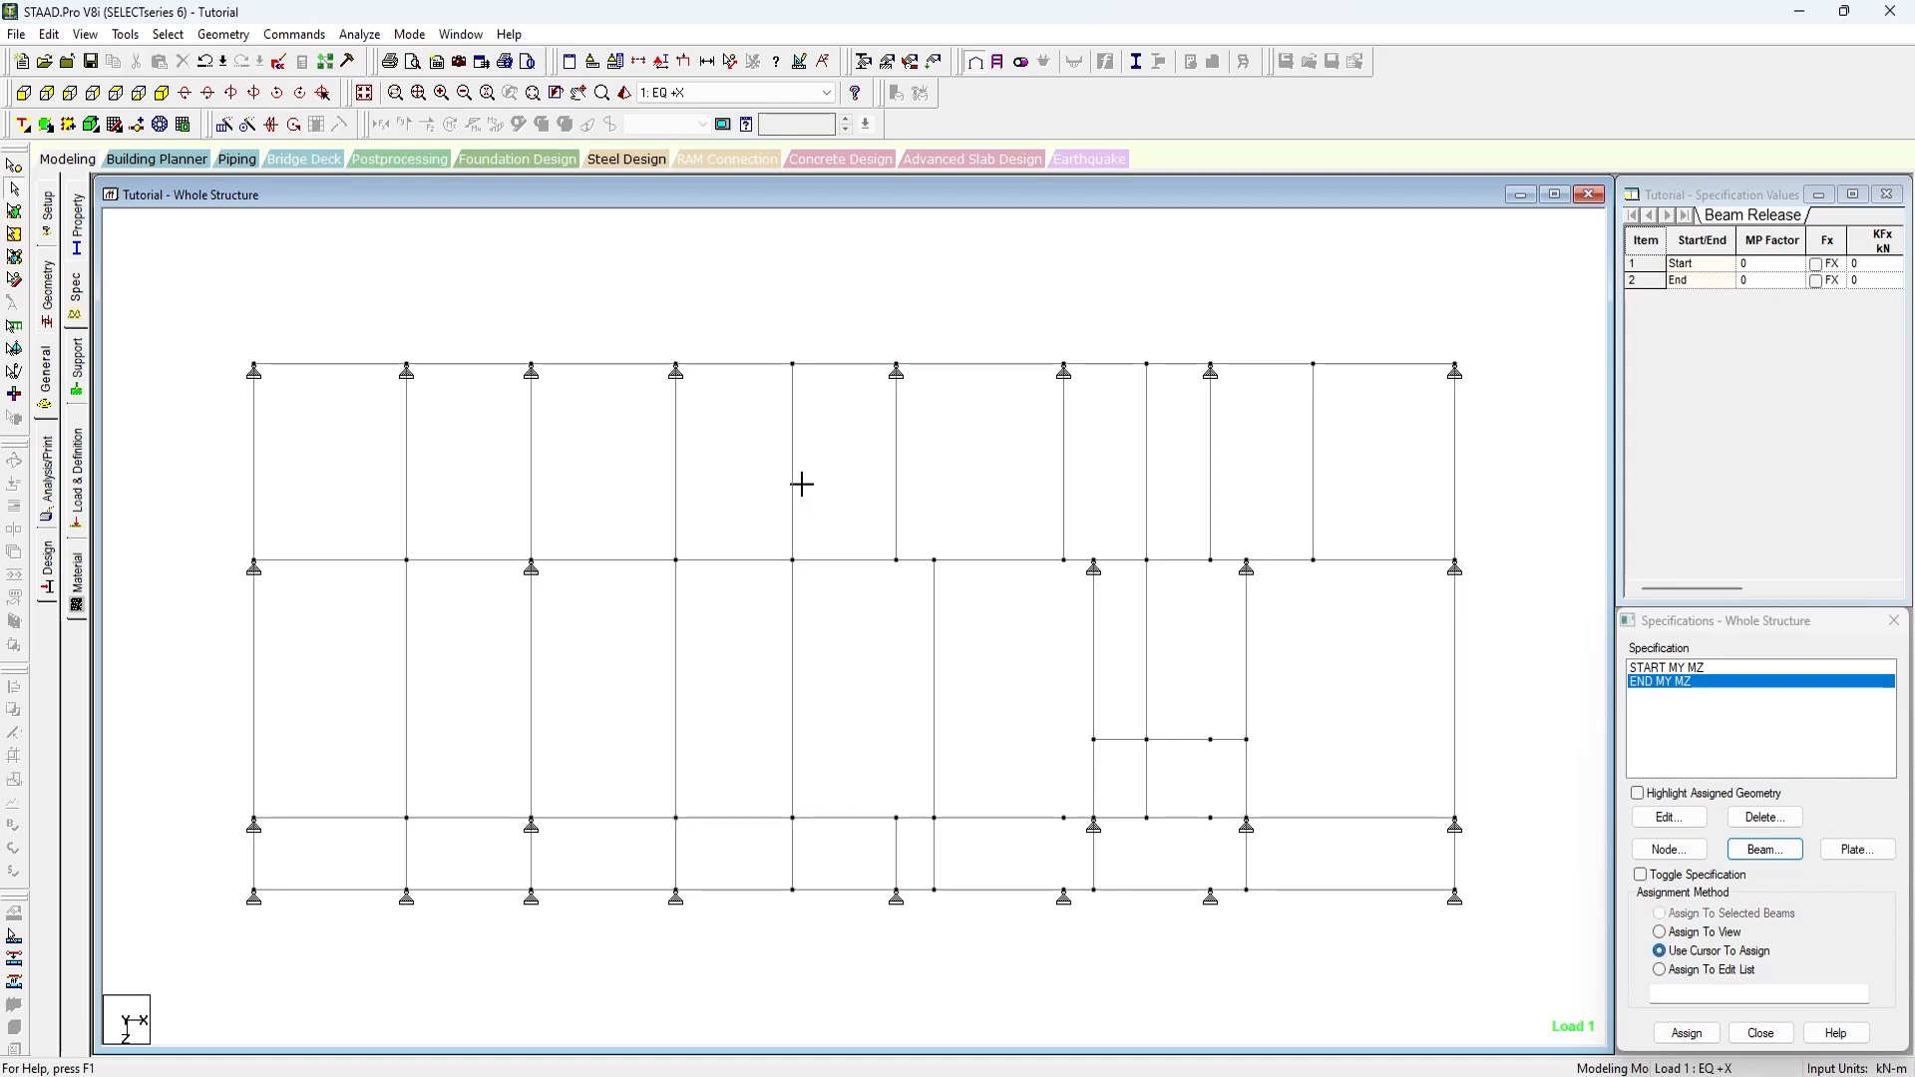
mouse_move(718, 880)
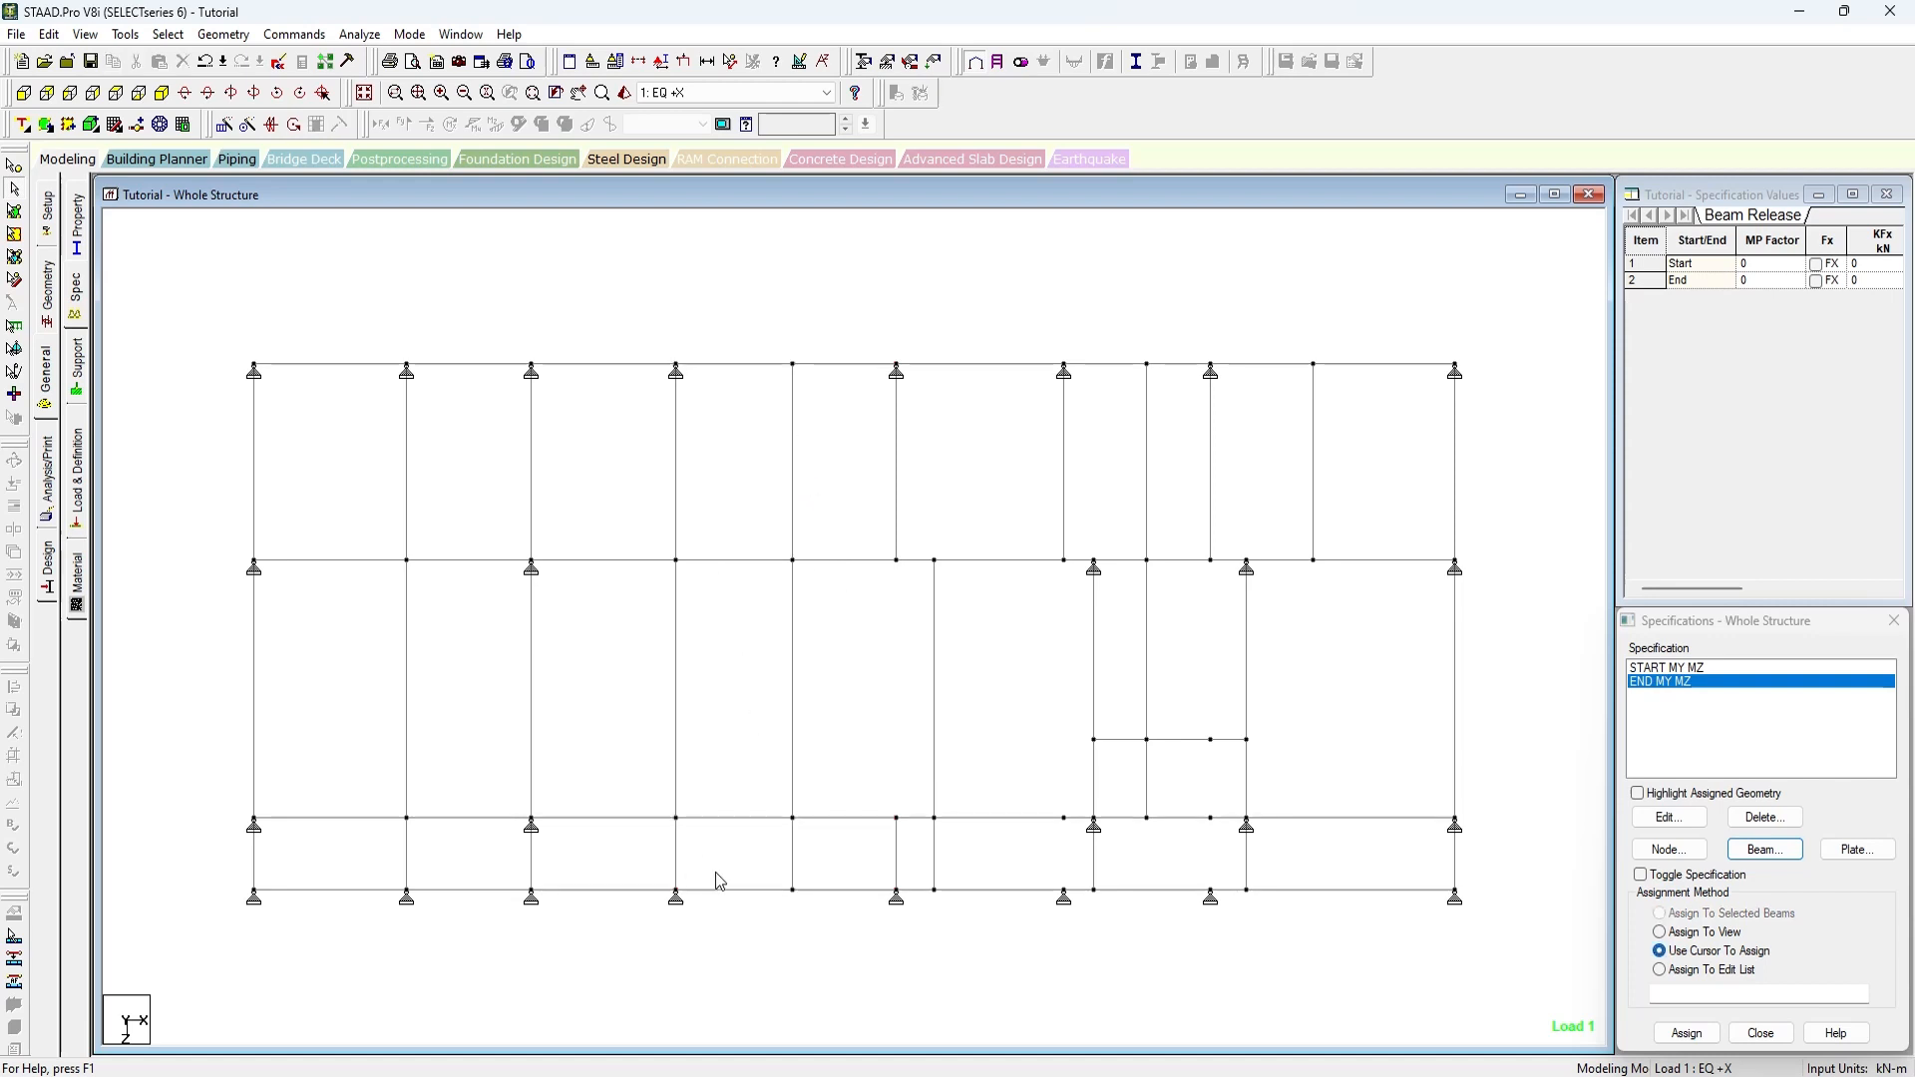
mouse_move(856, 738)
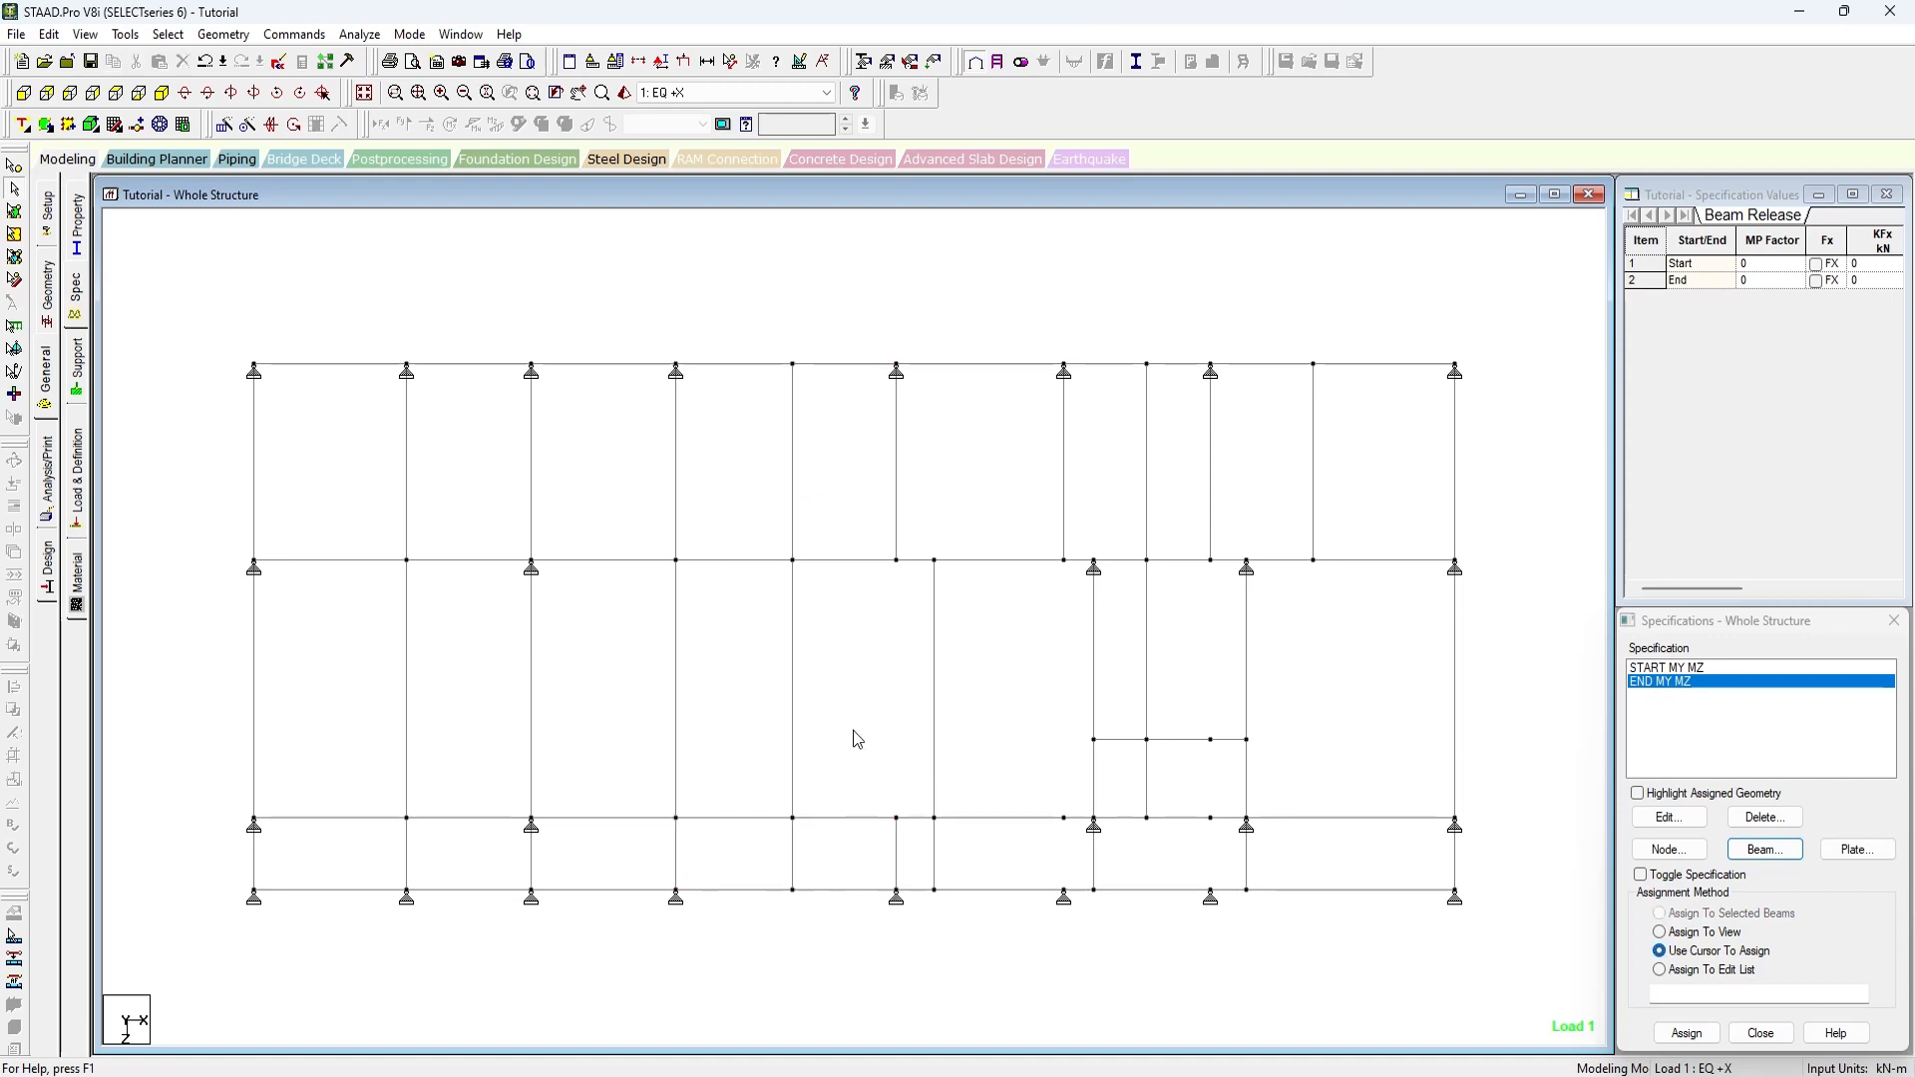
left_click(792, 855)
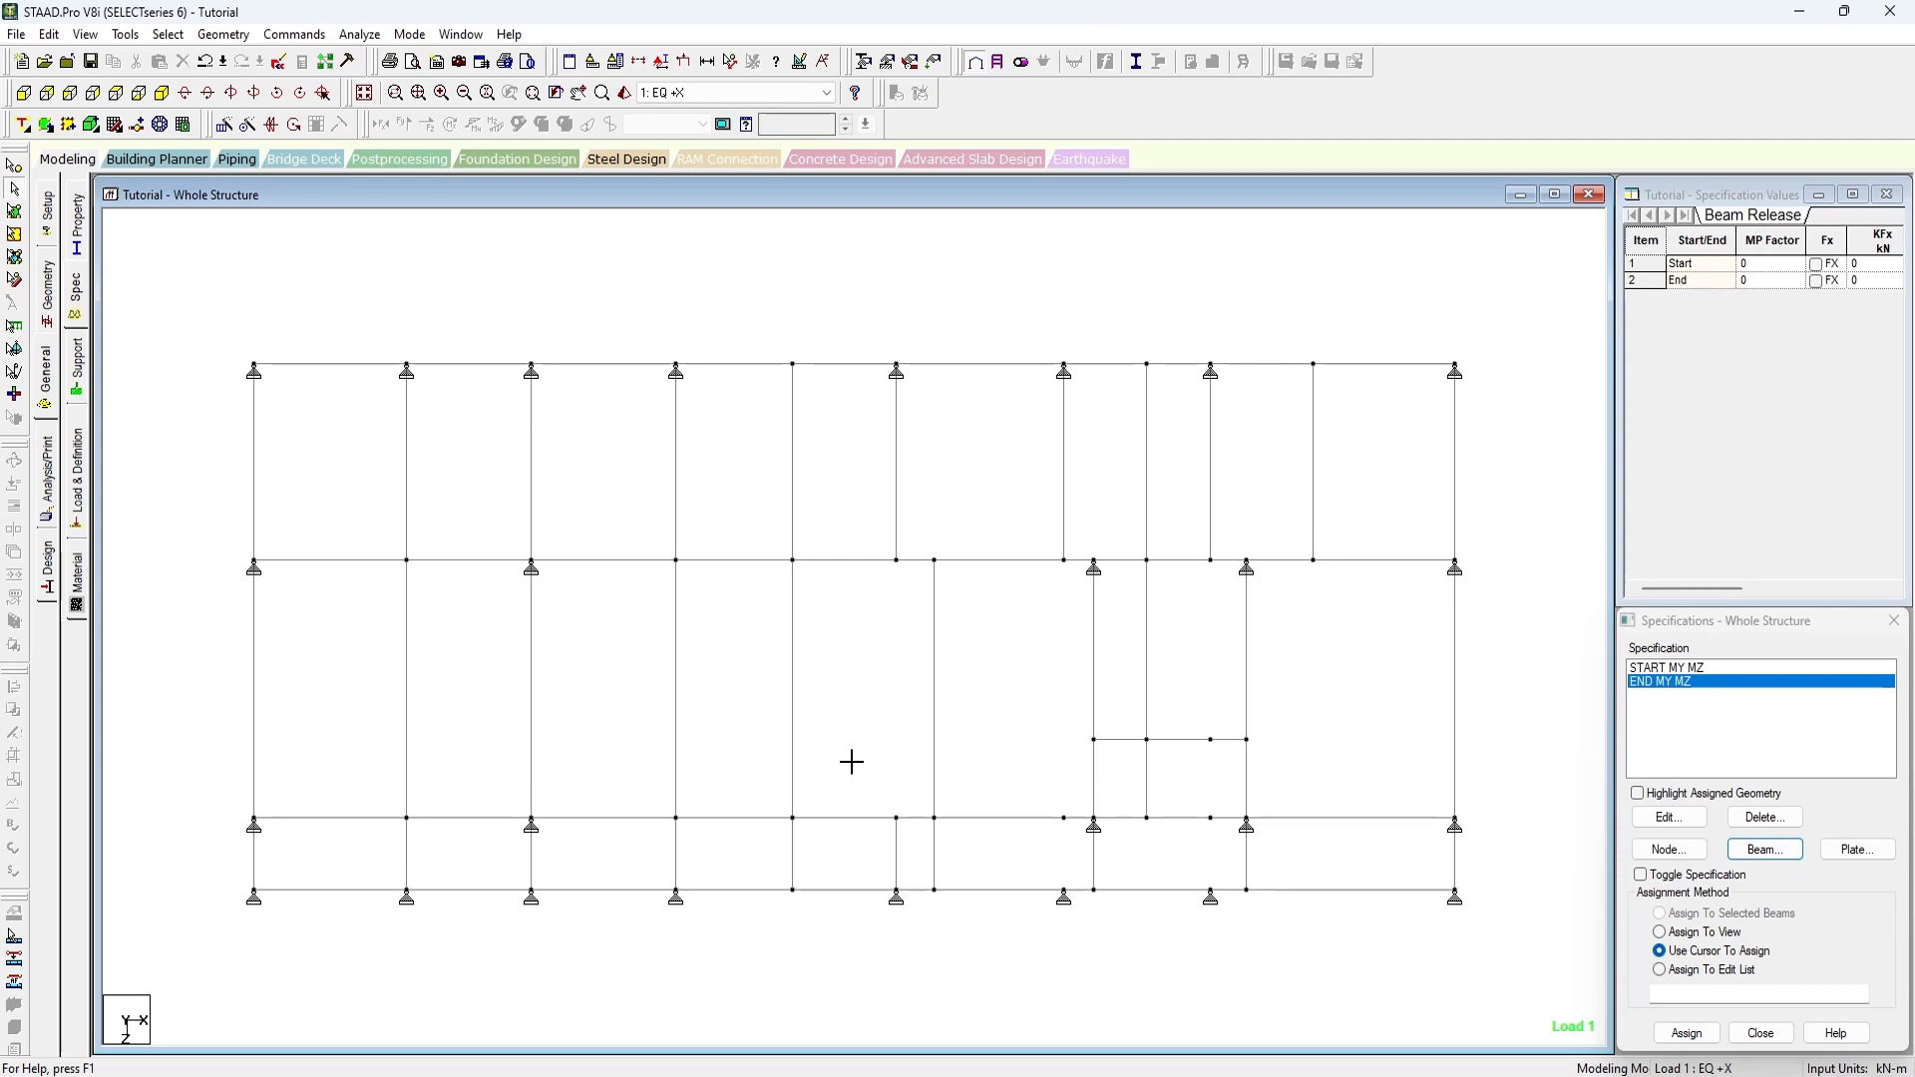
Test-select a top secondary beam, deselect it, and begin picking secondary beams to release.
left_click(792, 464)
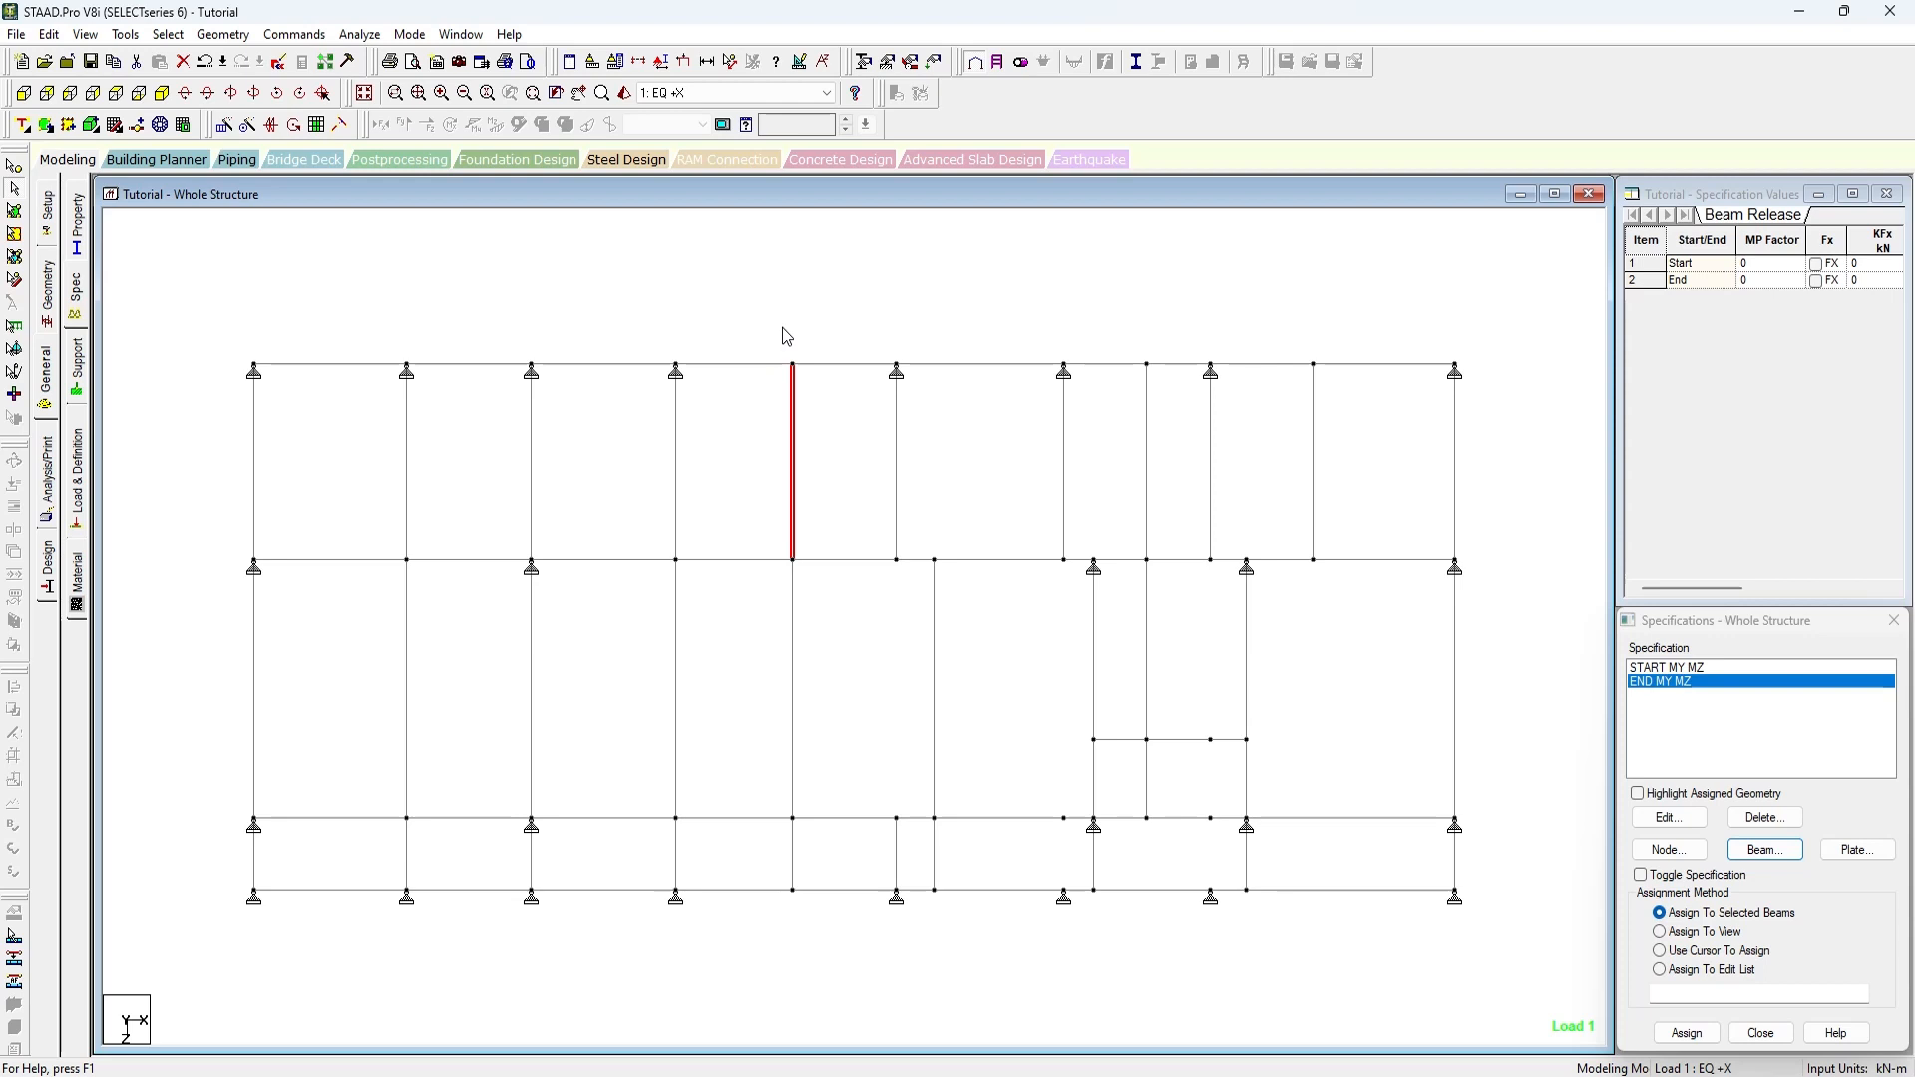
left_click(1658, 950)
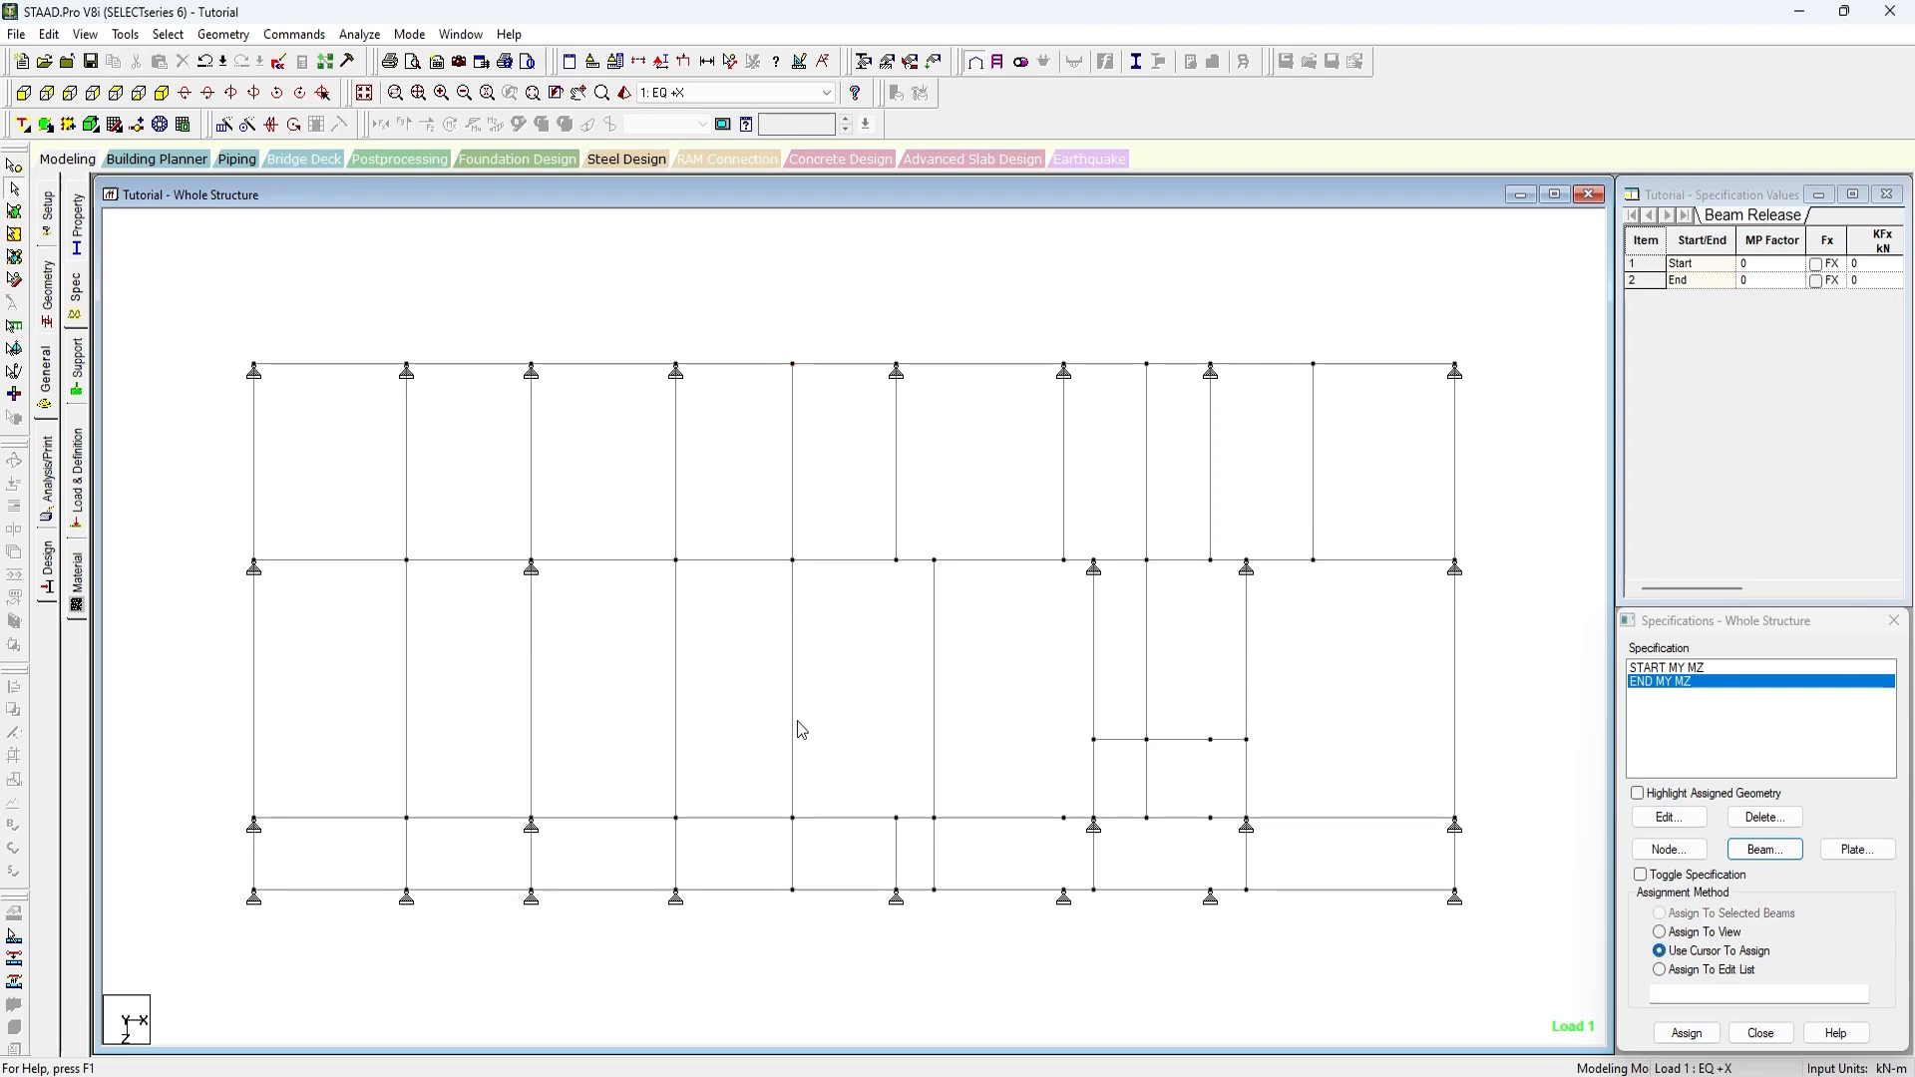
mouse_move(840, 684)
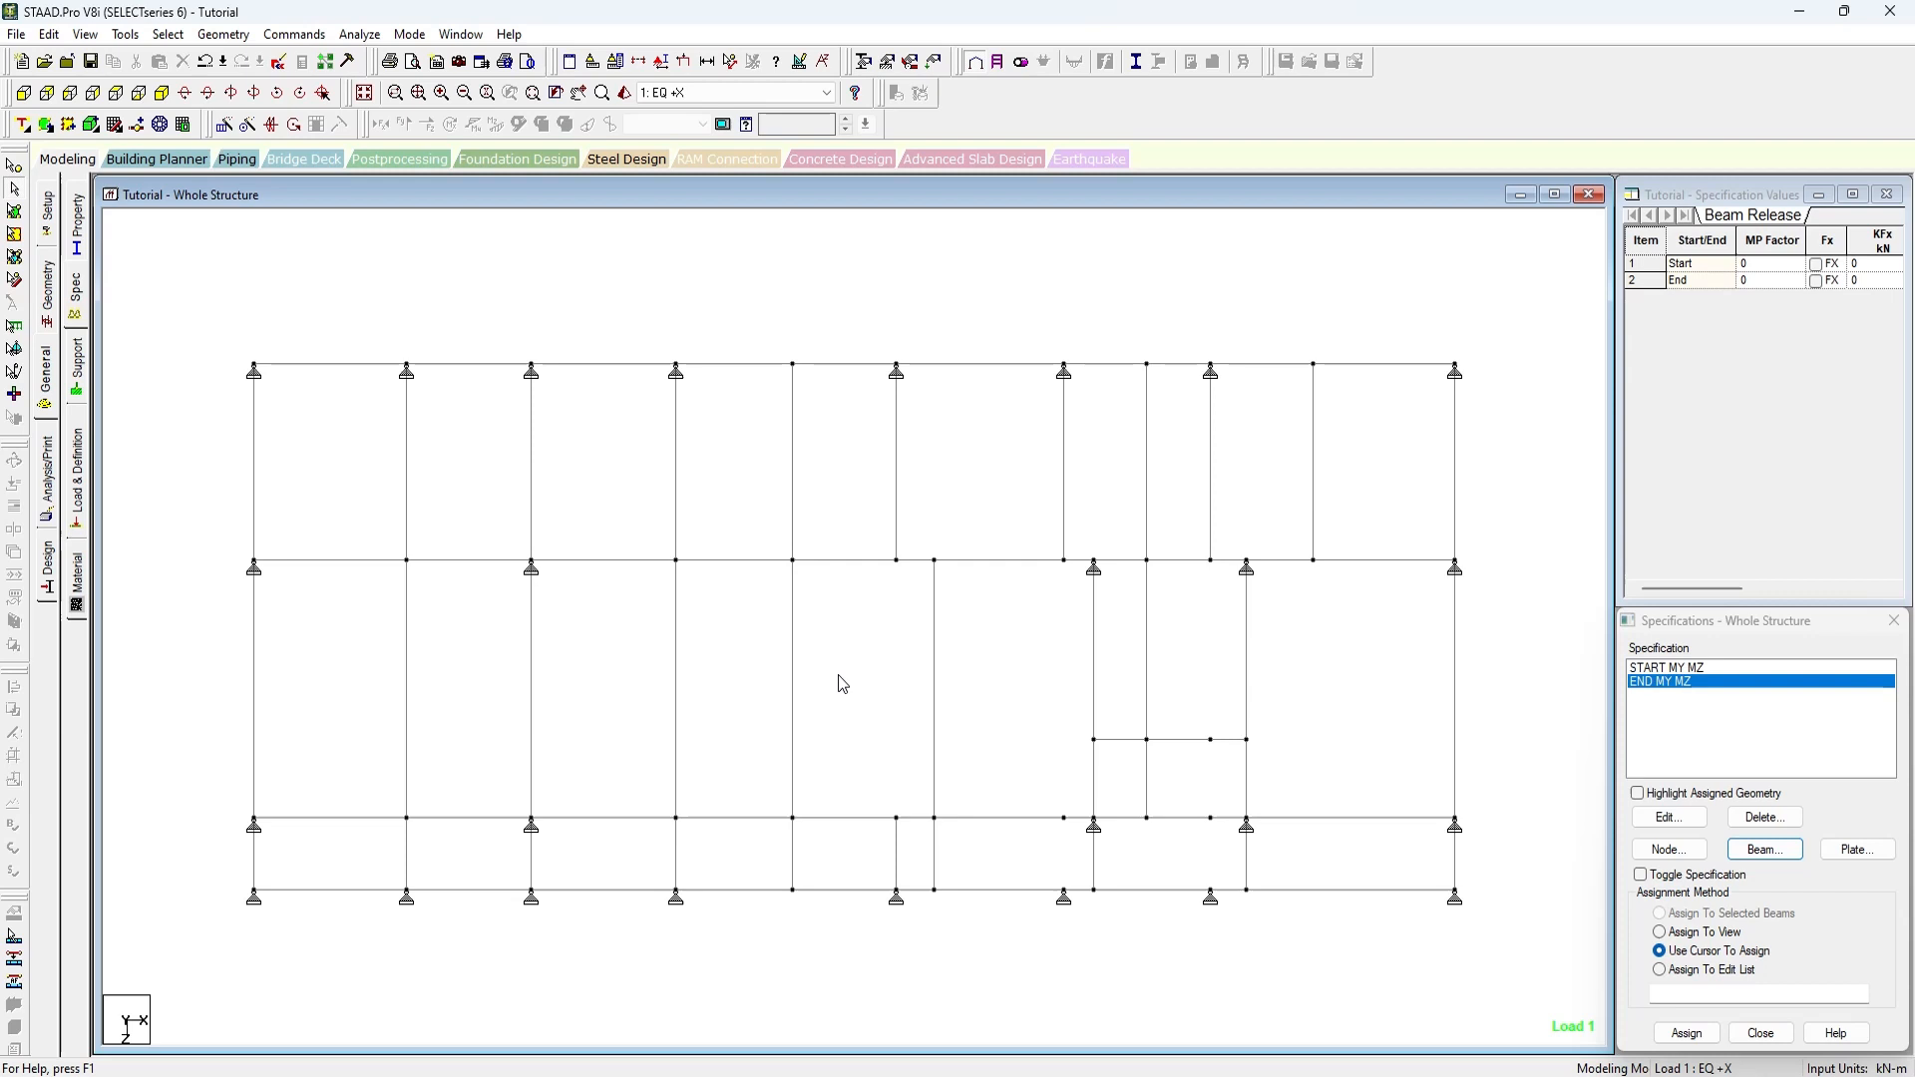
mouse_move(1043, 666)
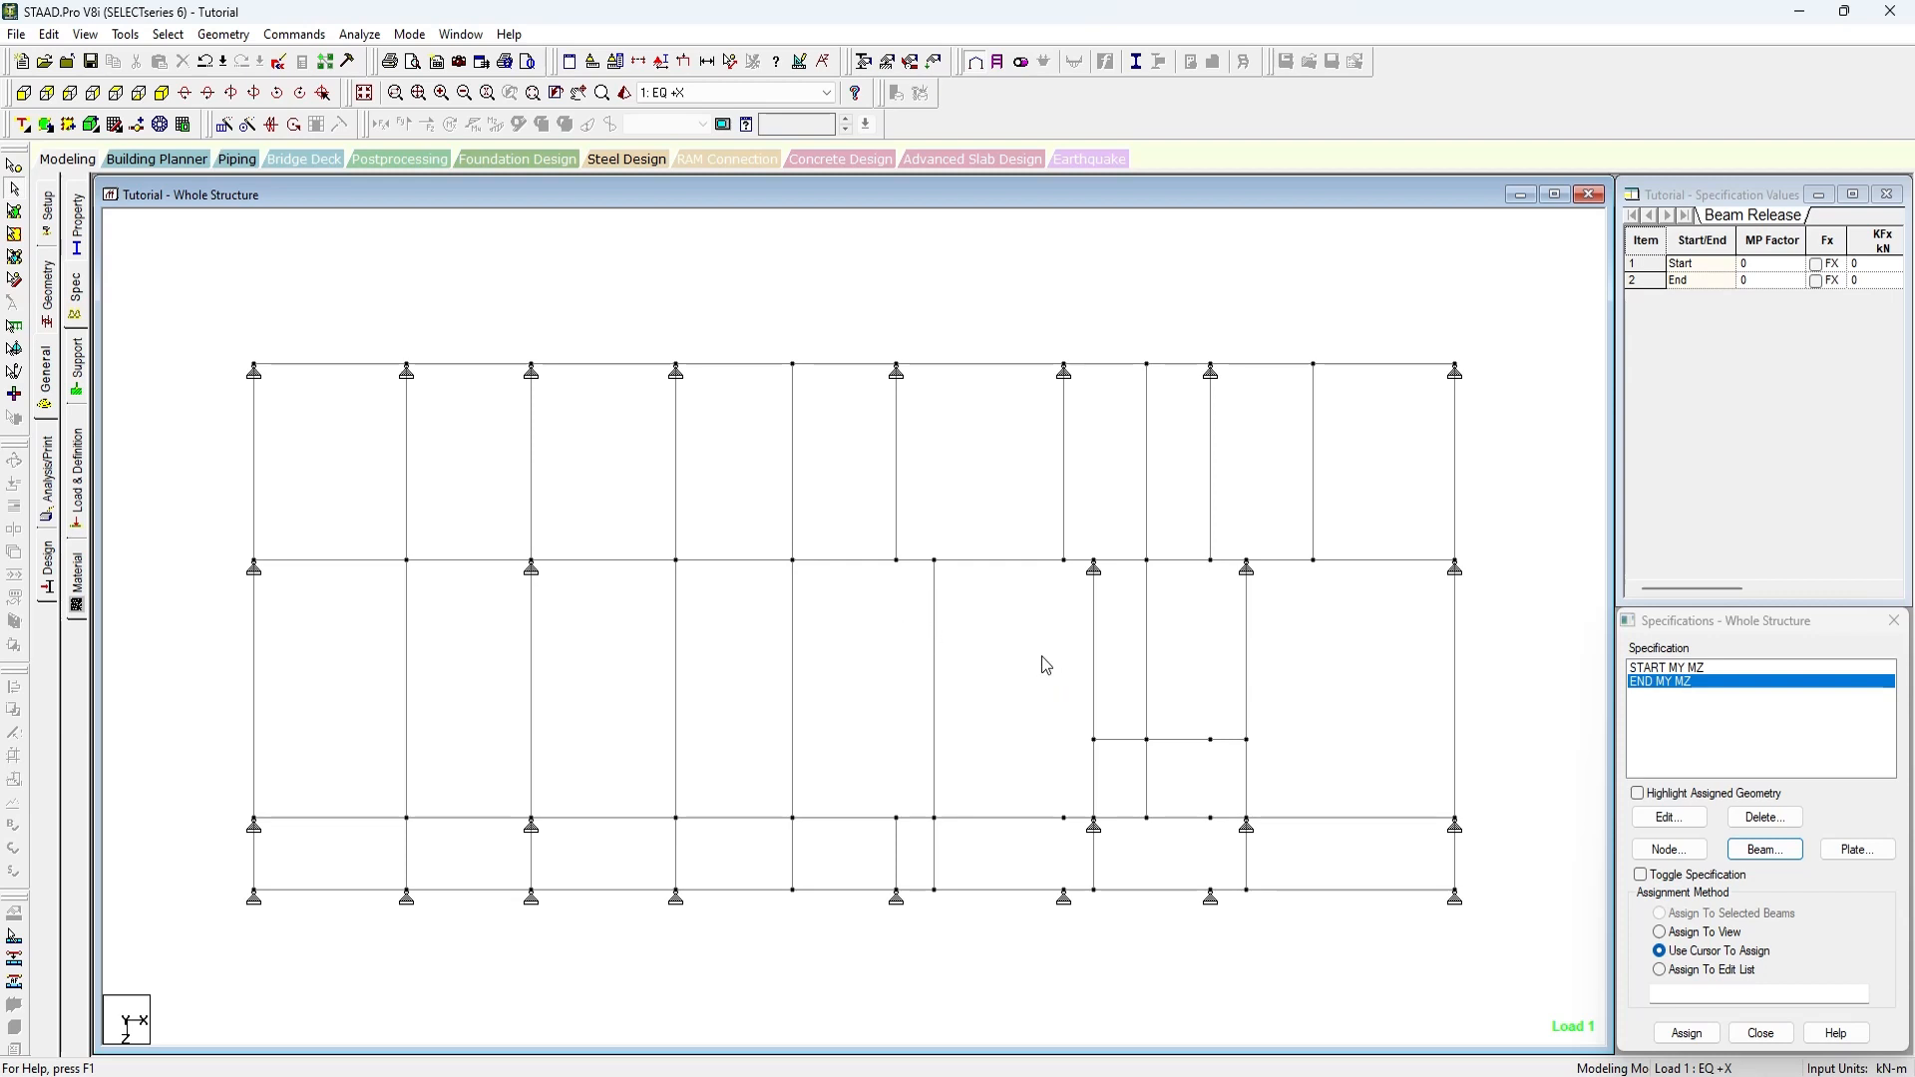
left_click(1684, 1031)
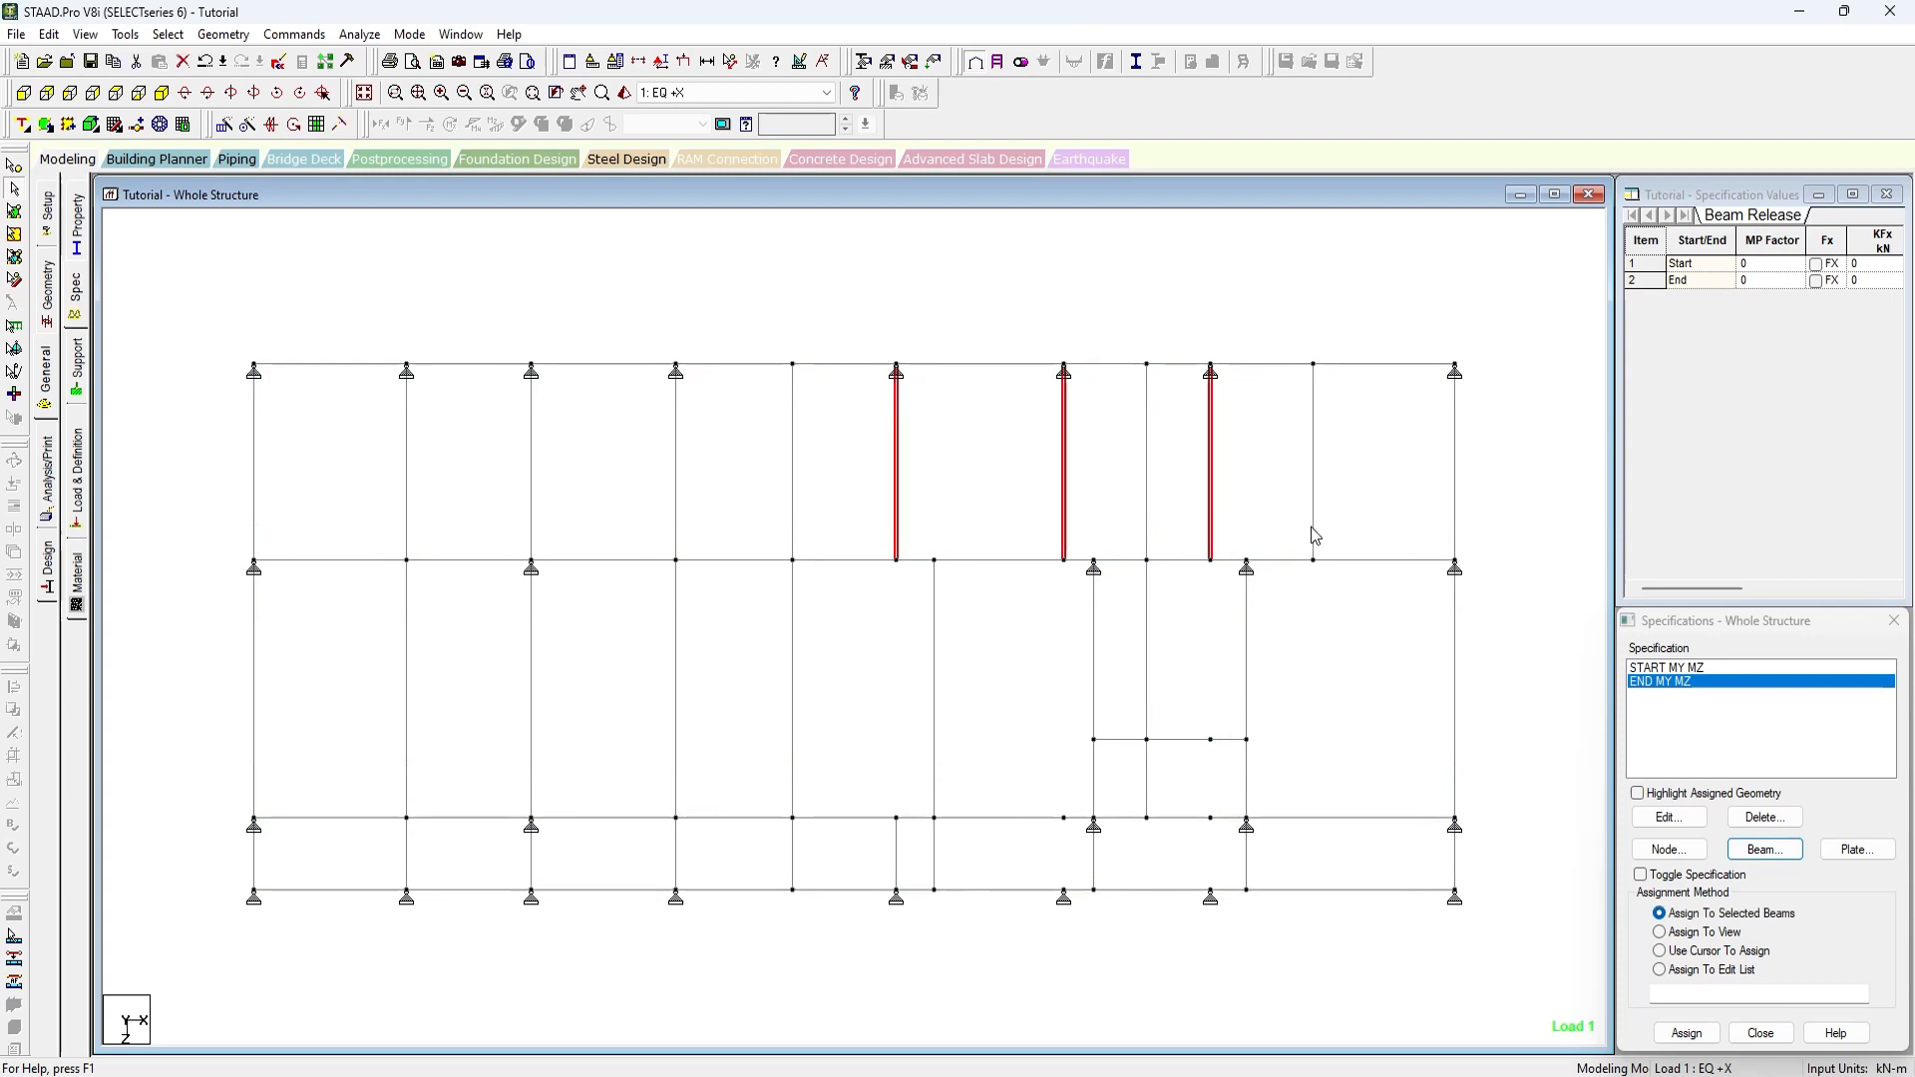
Assign START MY MZ to the selected secondary beams and confirm with Yes.
left_click(1312, 465)
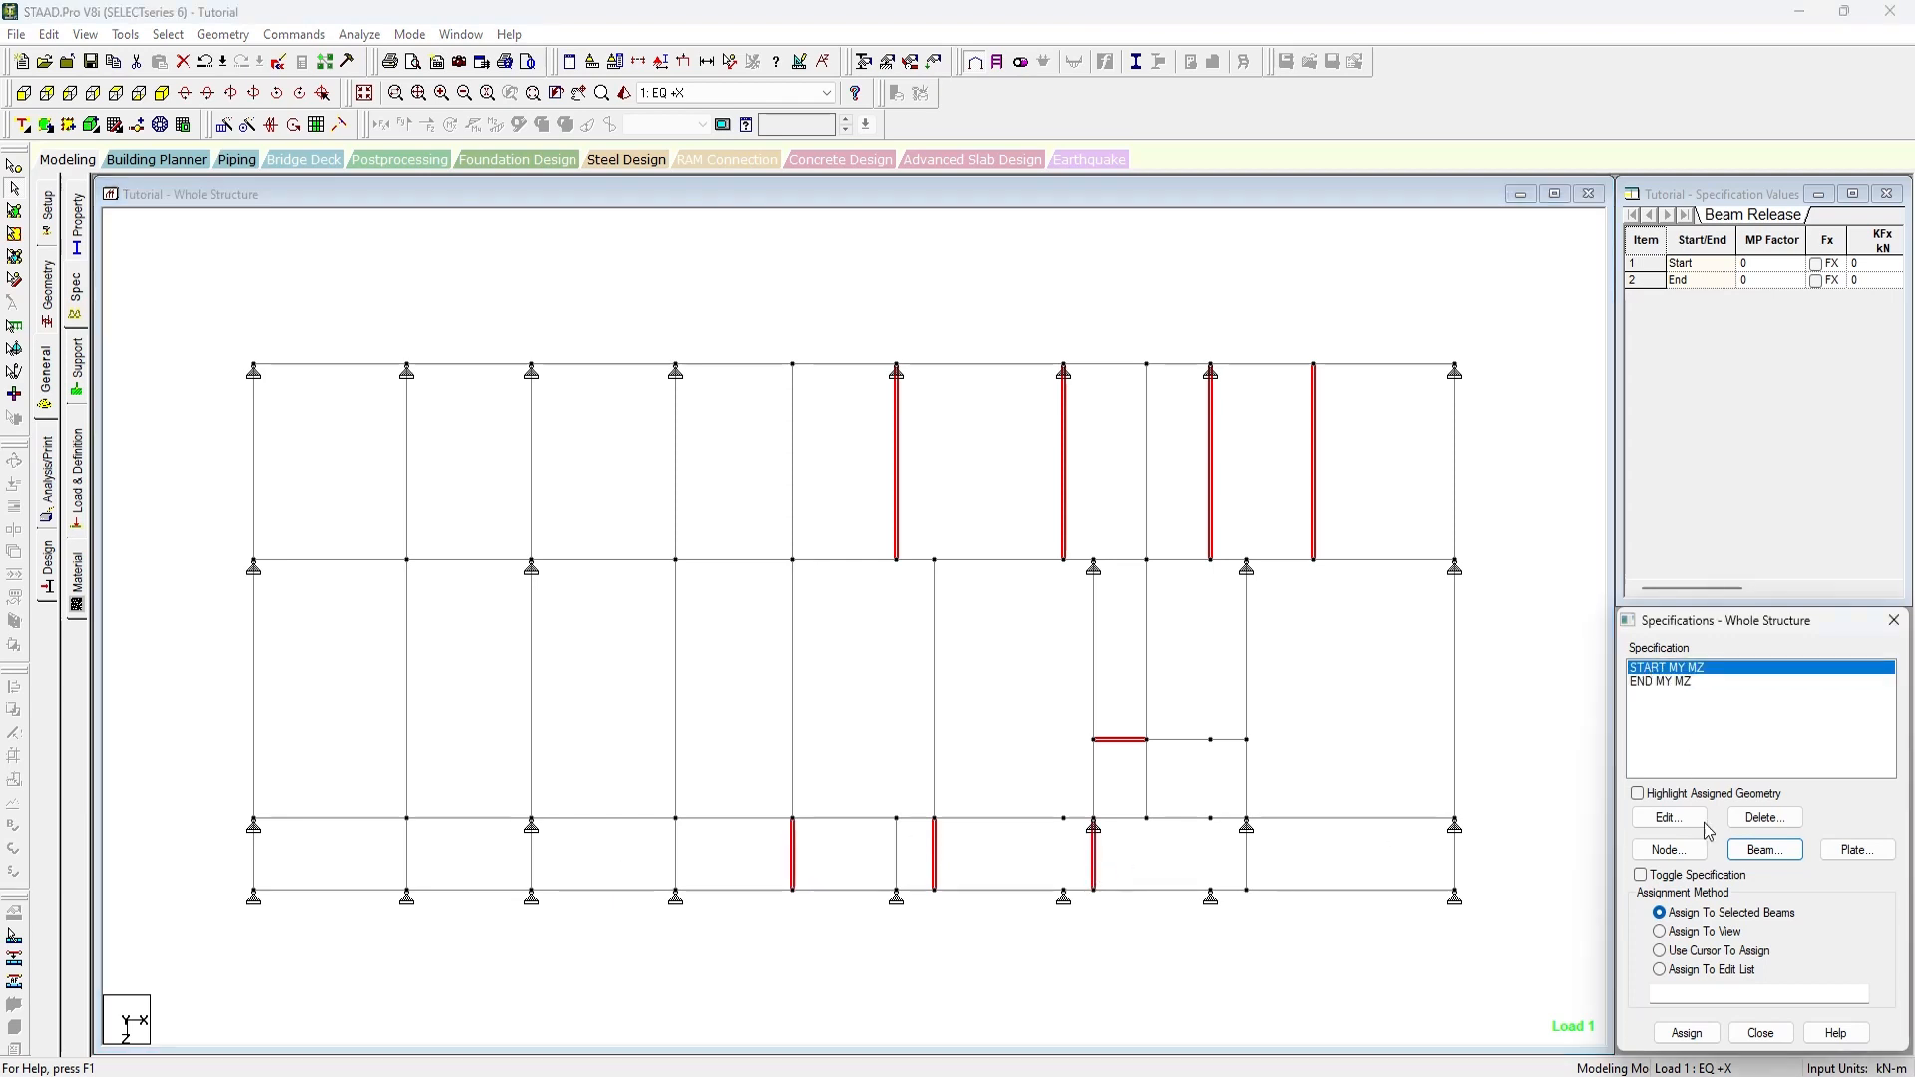
left_click(1658, 912)
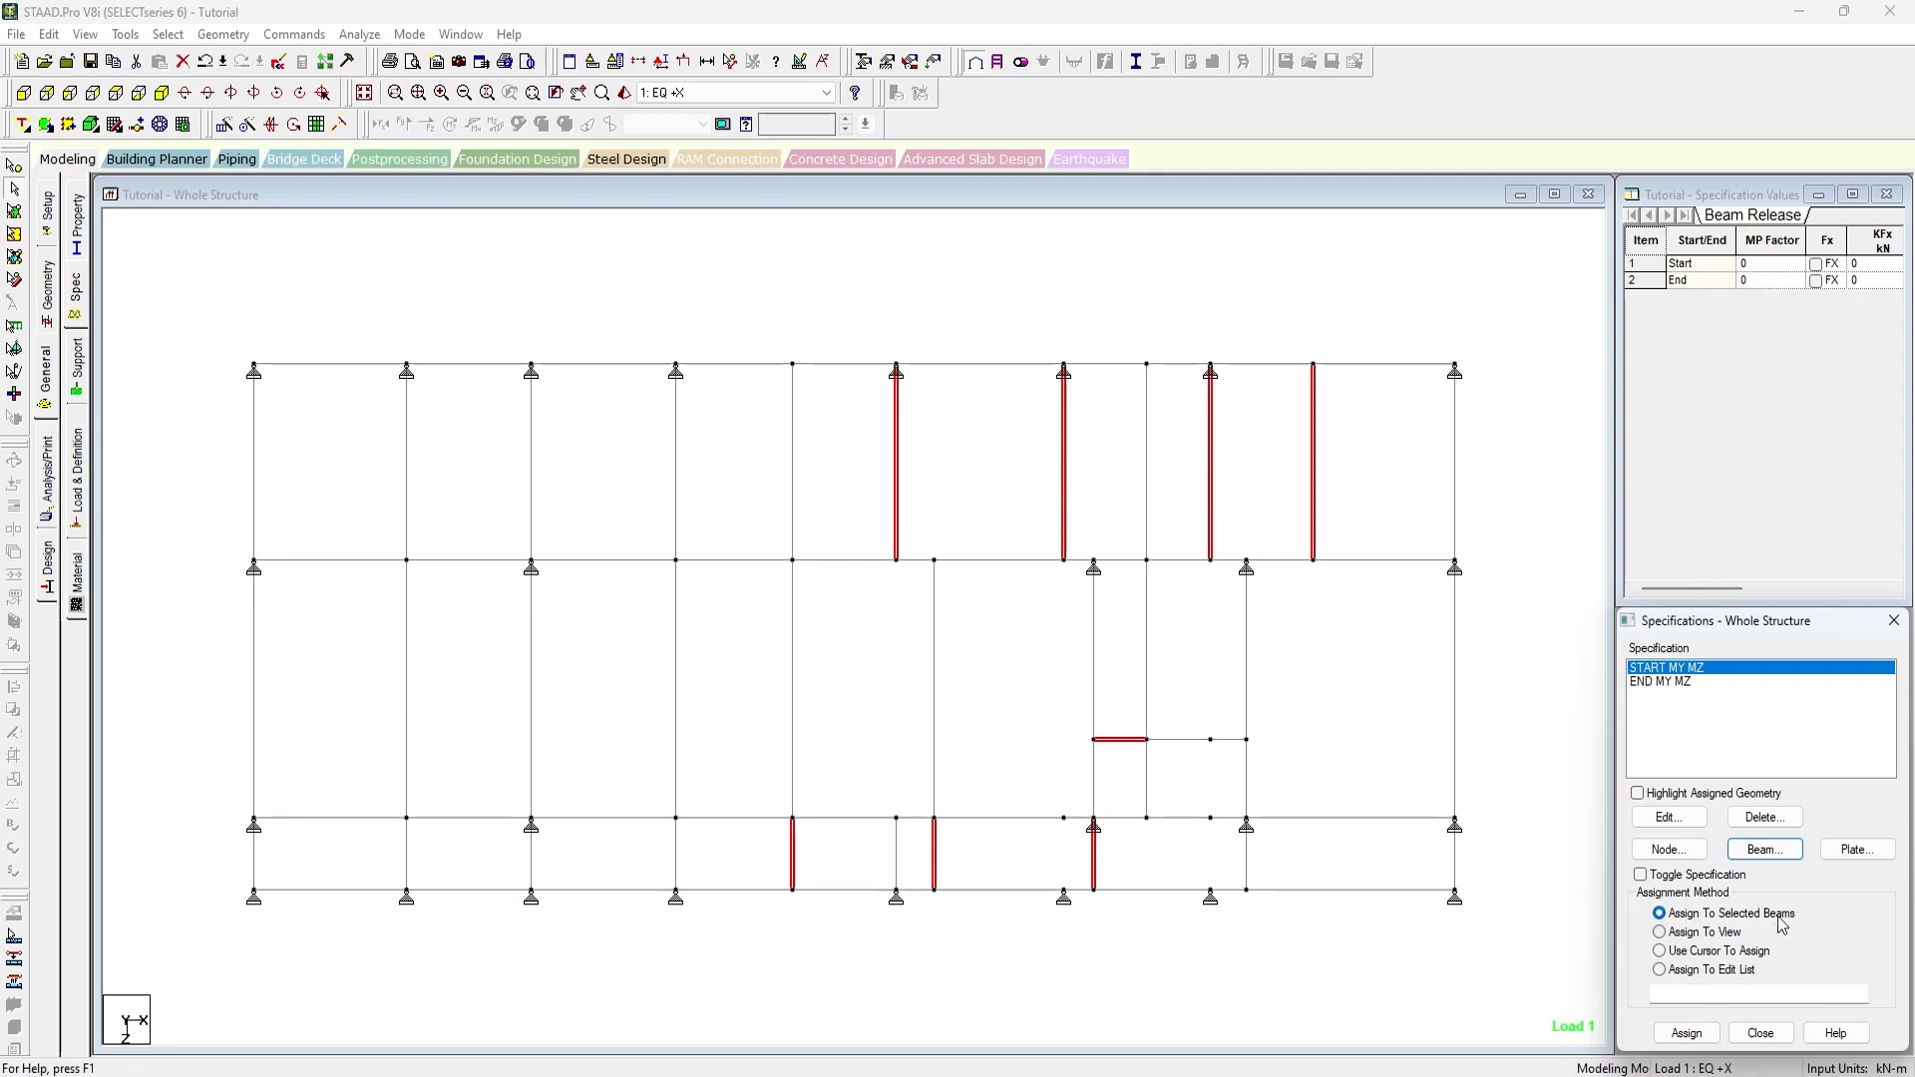
left_click(1684, 1031)
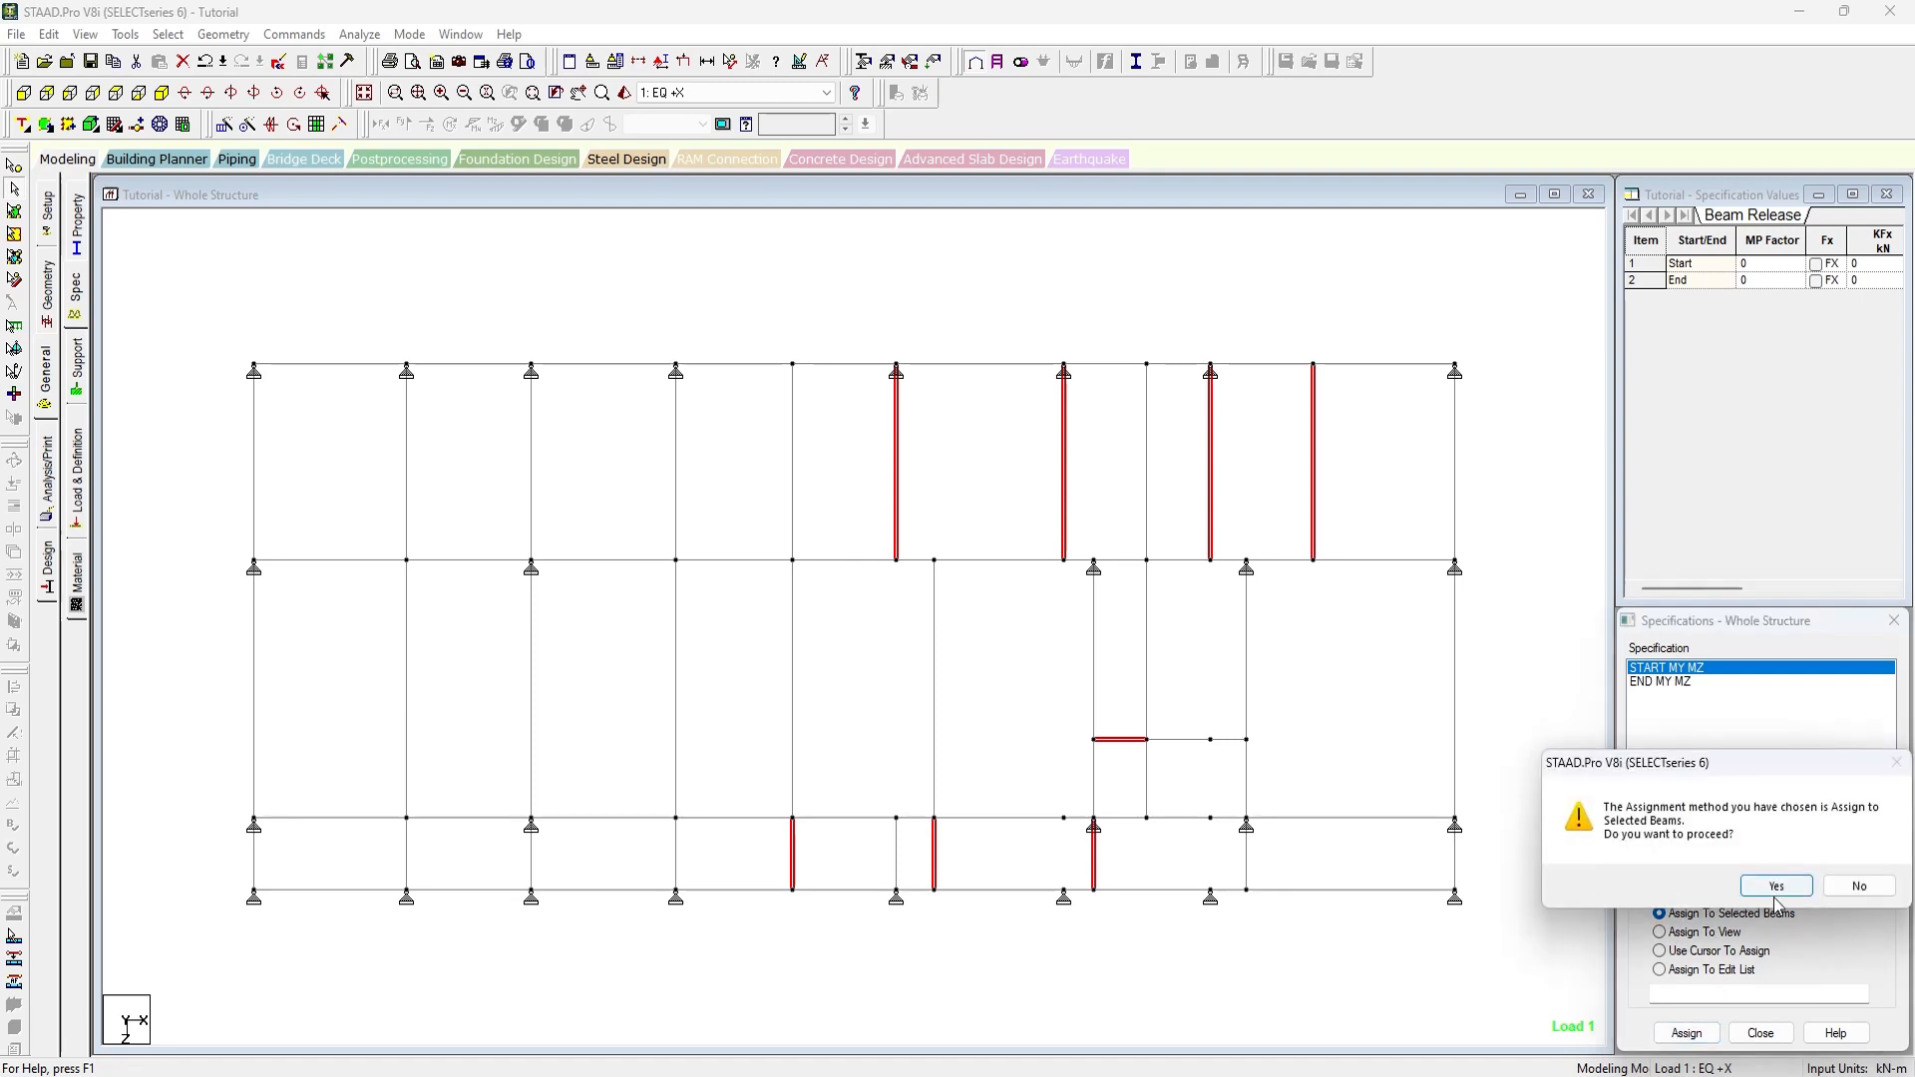
left_click(1773, 886)
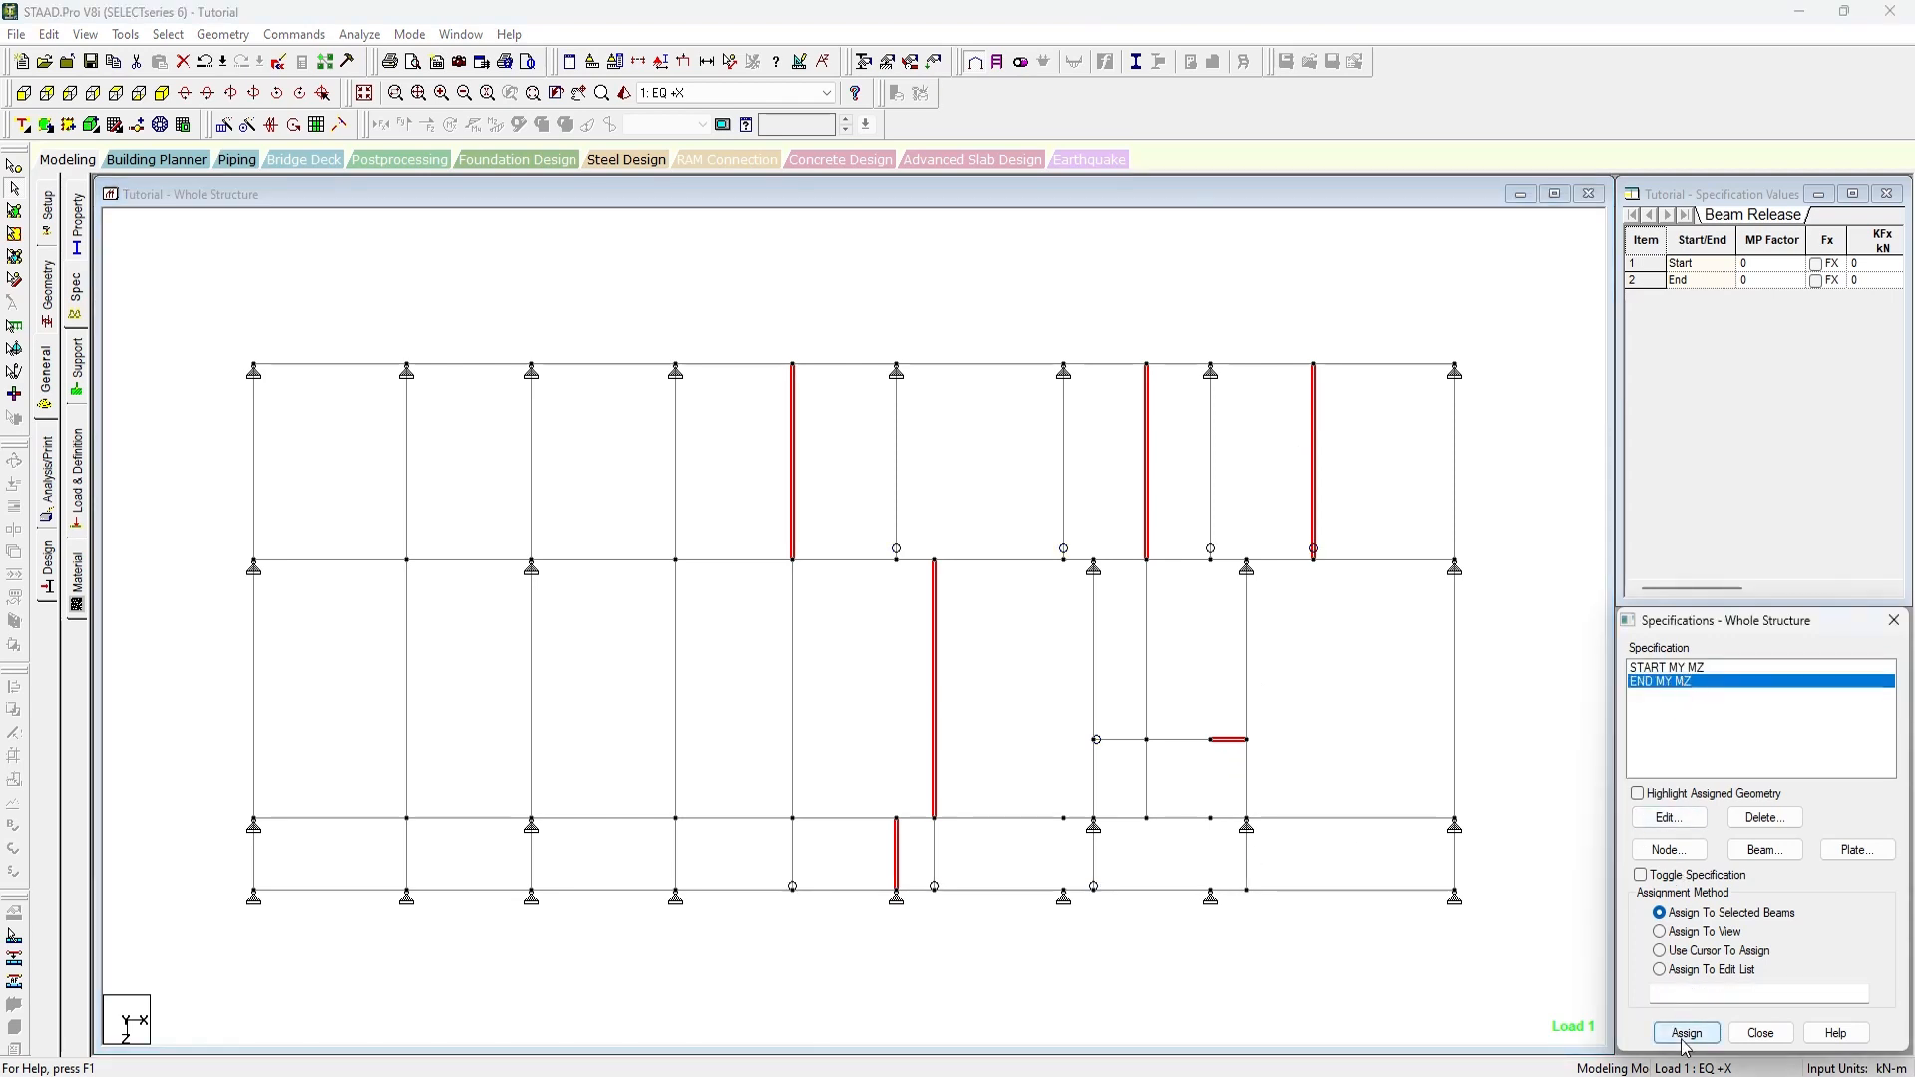
Assign END MY MZ to the second group of secondary beams.
left_click(1685, 1031)
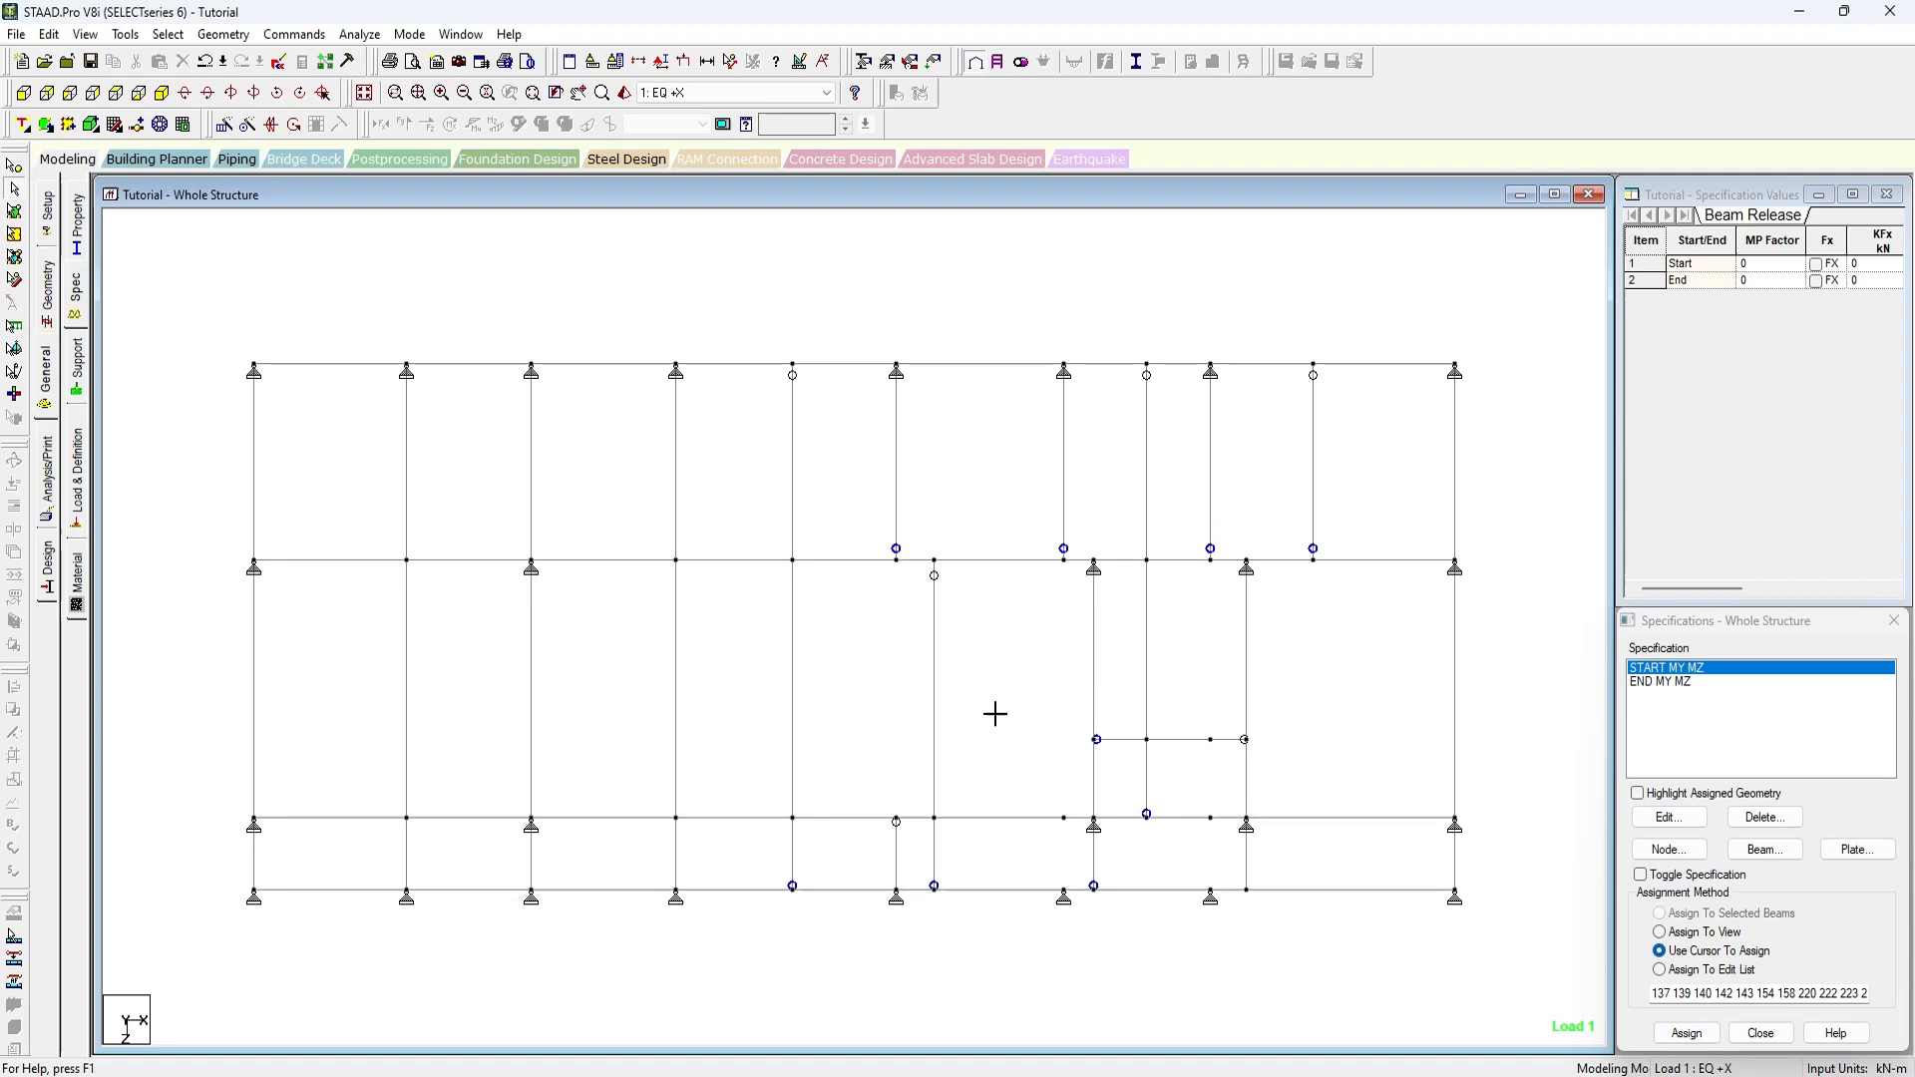
mouse_move(989, 716)
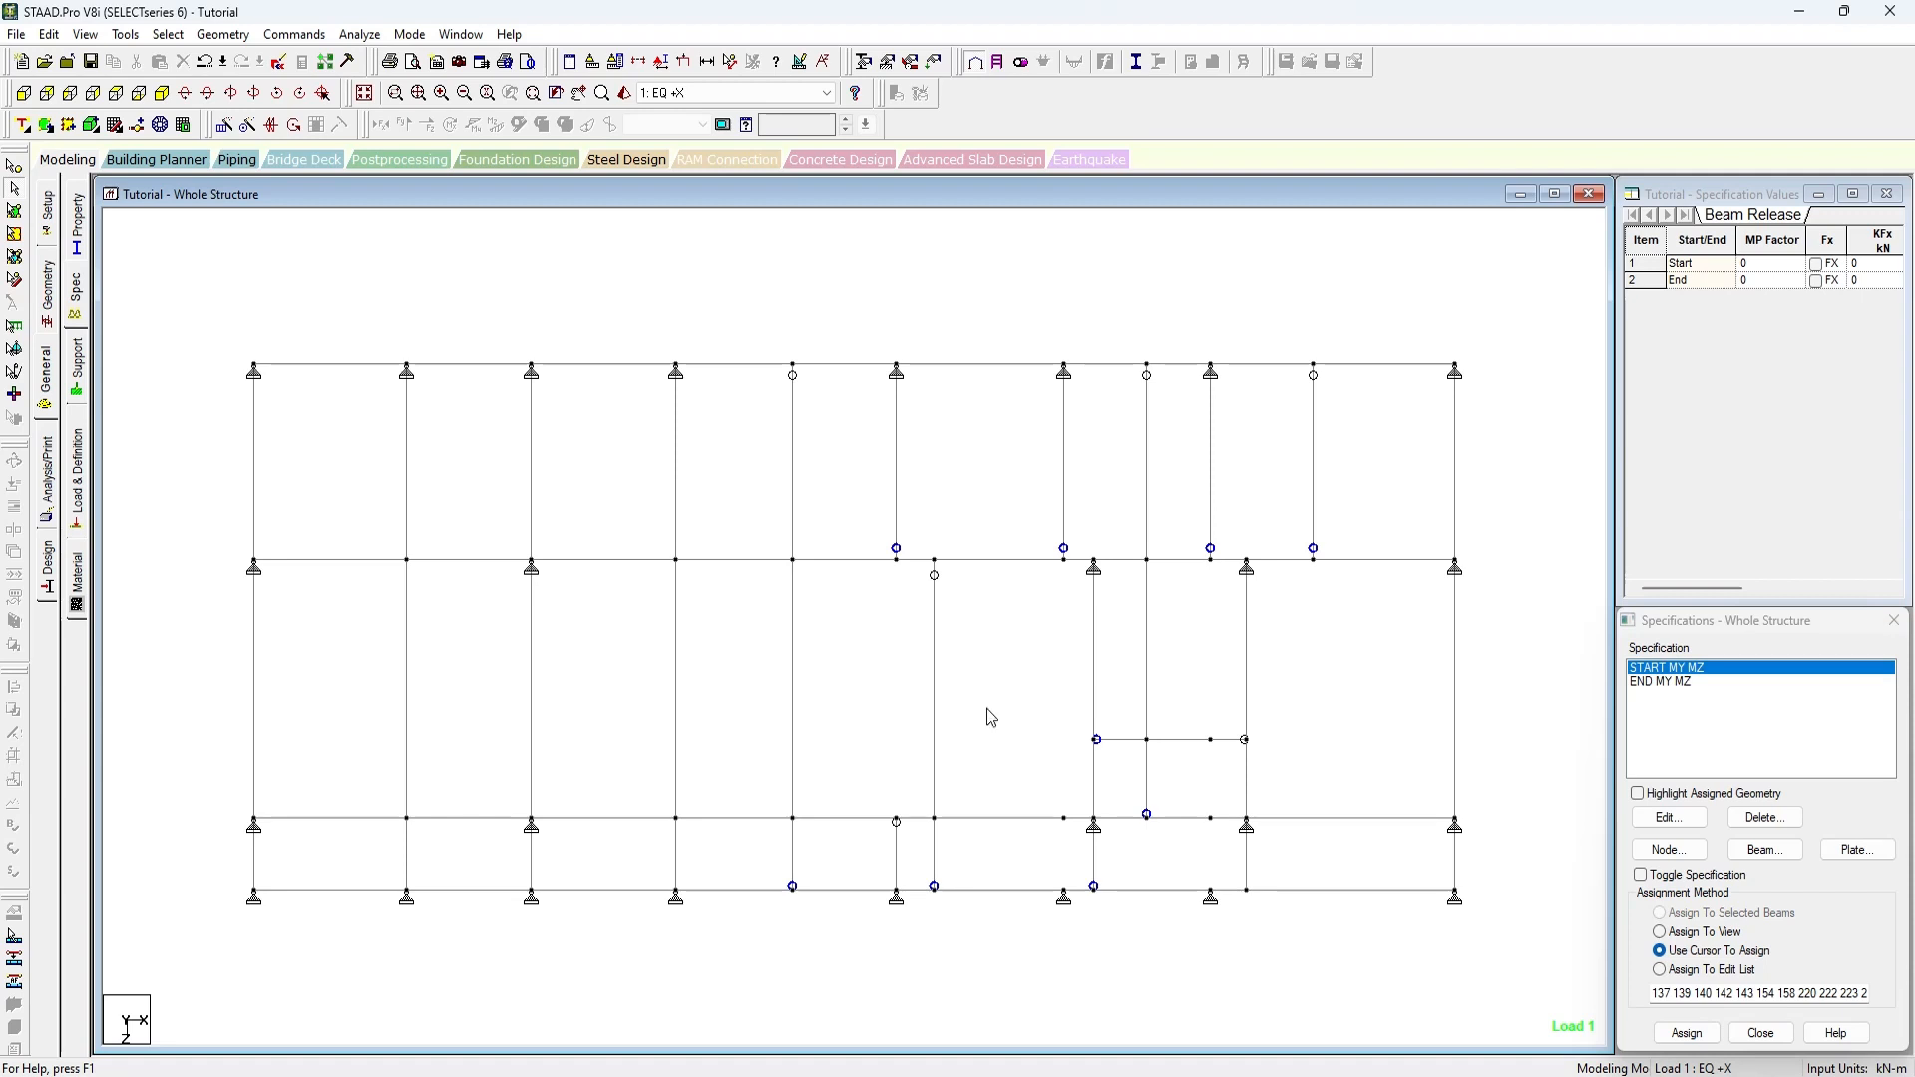